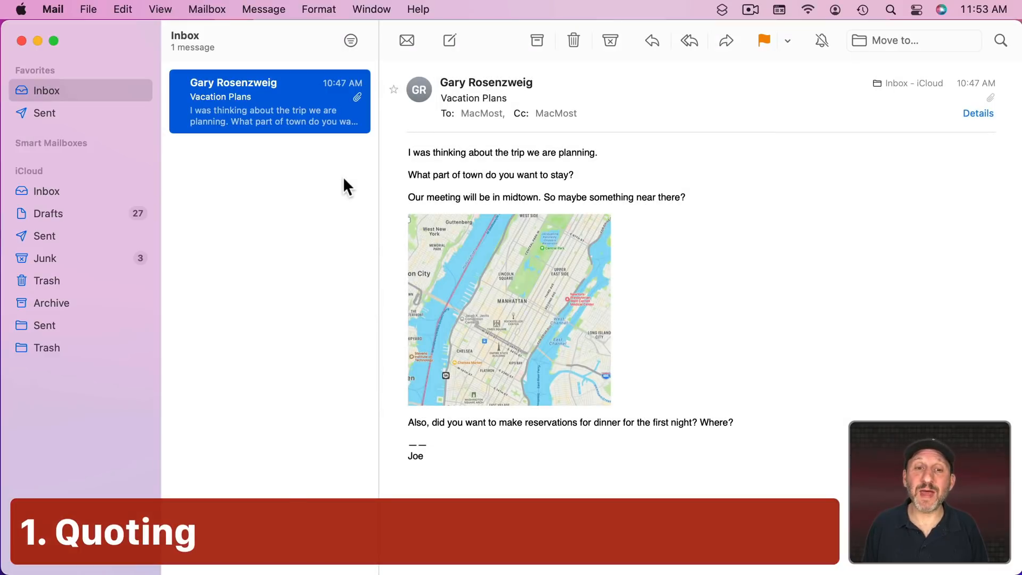
{"action": "mouse_move", "coordinate": [287, 118]}
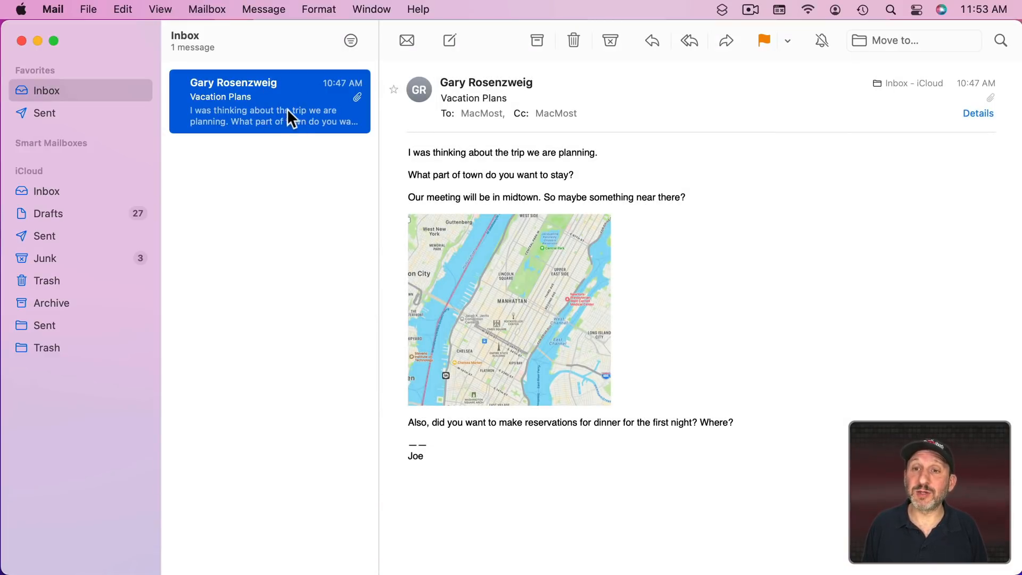
Step: Start a reply to the Vacation Plans email with the full original text quoted
{"action": "left_click", "coordinate": [652, 40]}
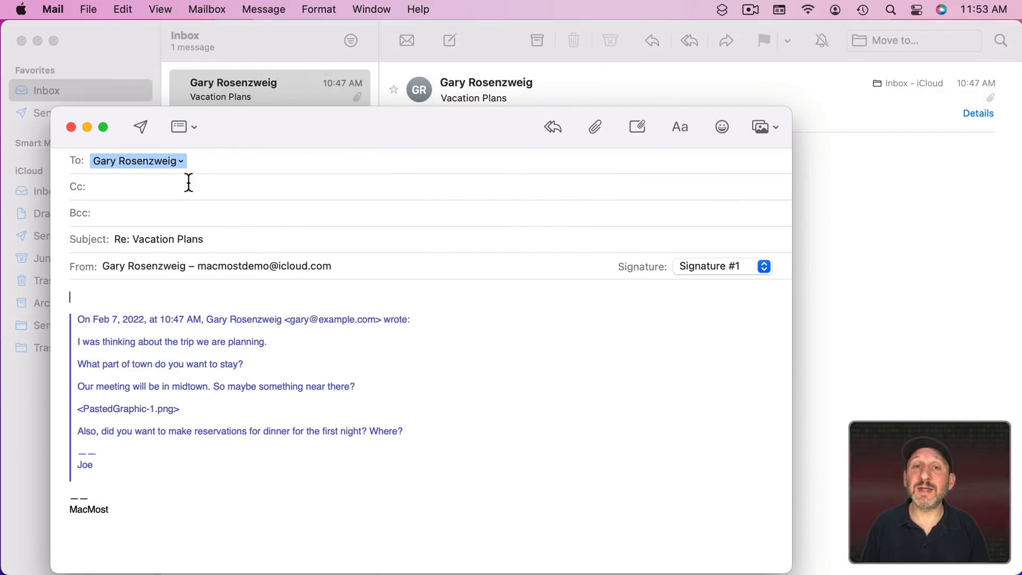
{"action": "mouse_move", "coordinate": [145, 127]}
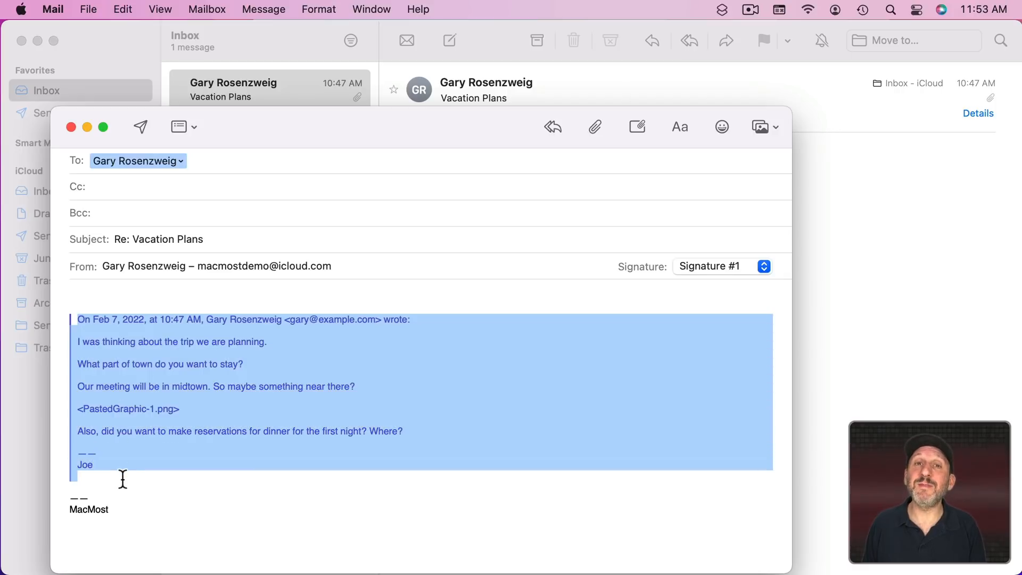
{"action": "mouse_move", "coordinate": [108, 426]}
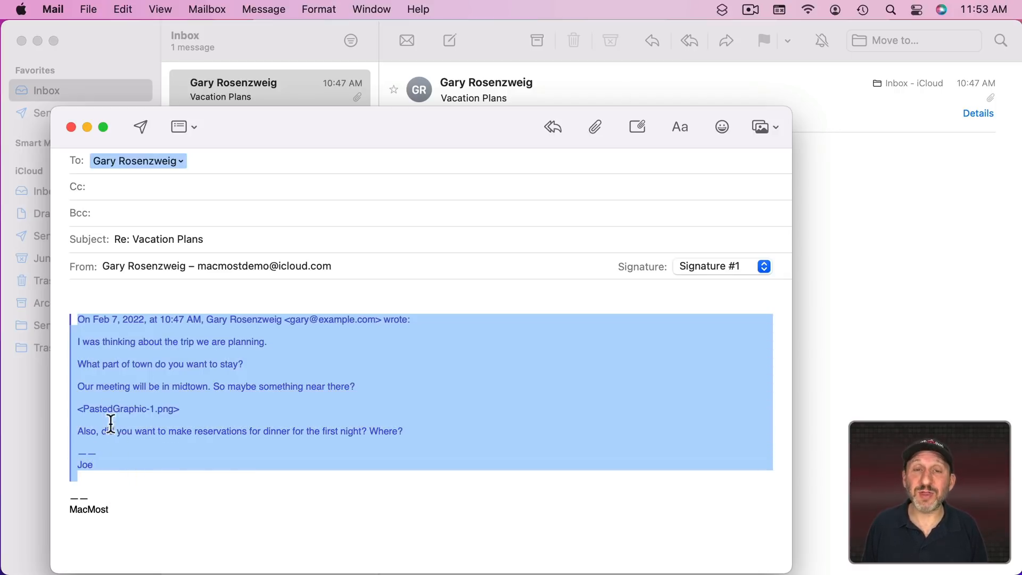
{"action": "mouse_move", "coordinate": [118, 458]}
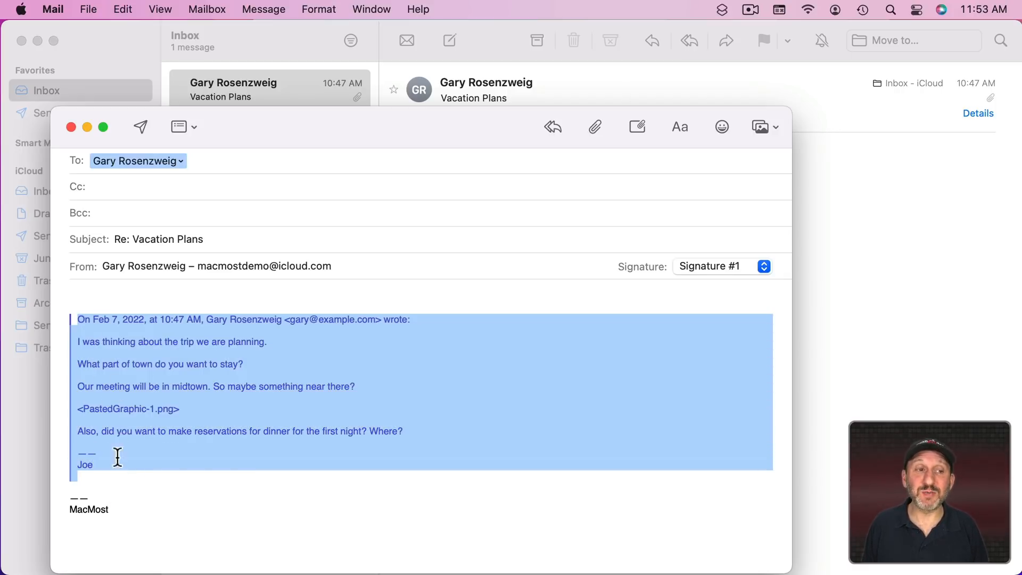
Step: Turn off 'Quote the text of the original message', test an unquoted reply, then re-enable it
{"action": "left_click", "coordinate": [77, 296]}
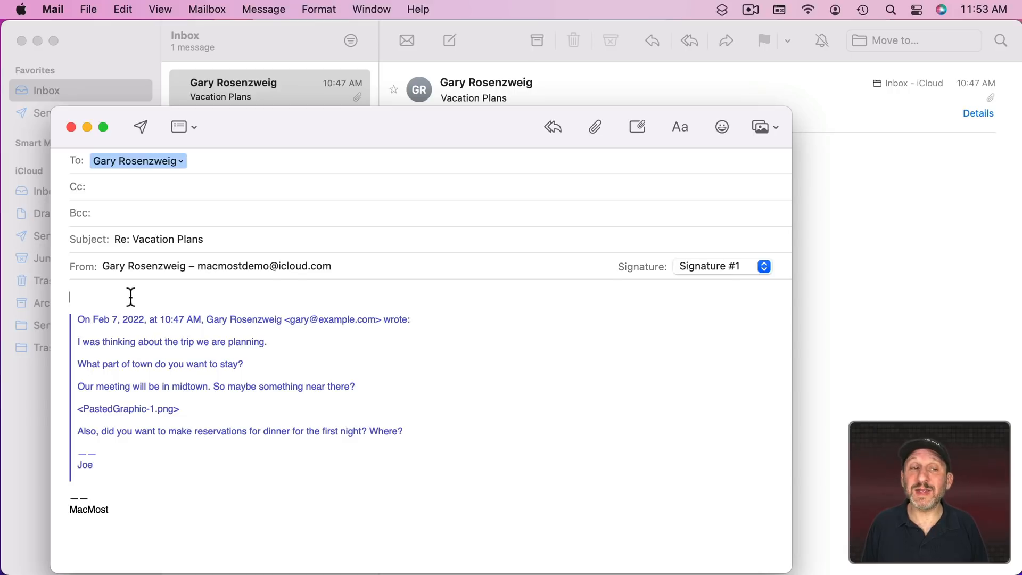
{"action": "mouse_move", "coordinate": [123, 297]}
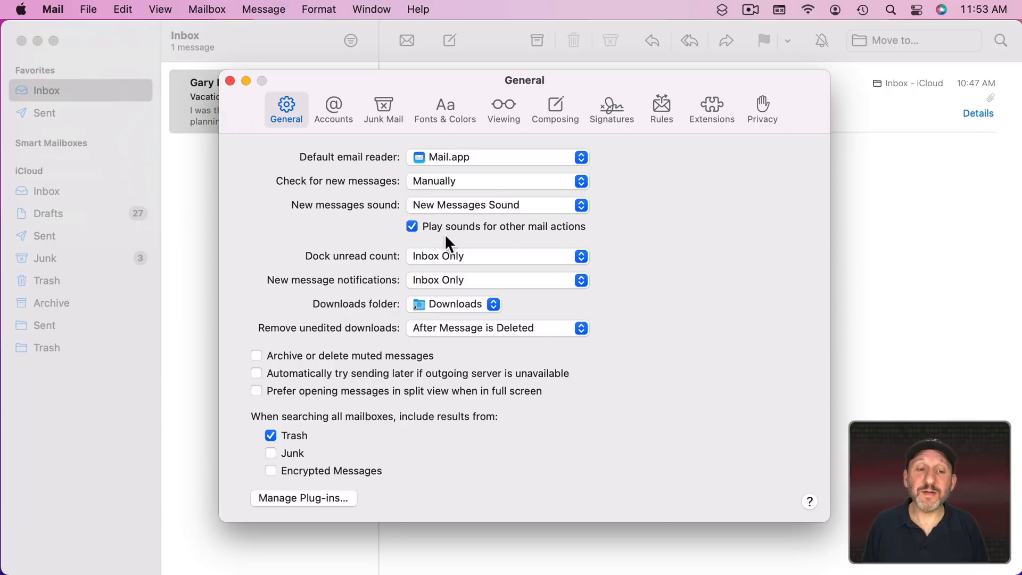
{"action": "left_click", "coordinate": [556, 104]}
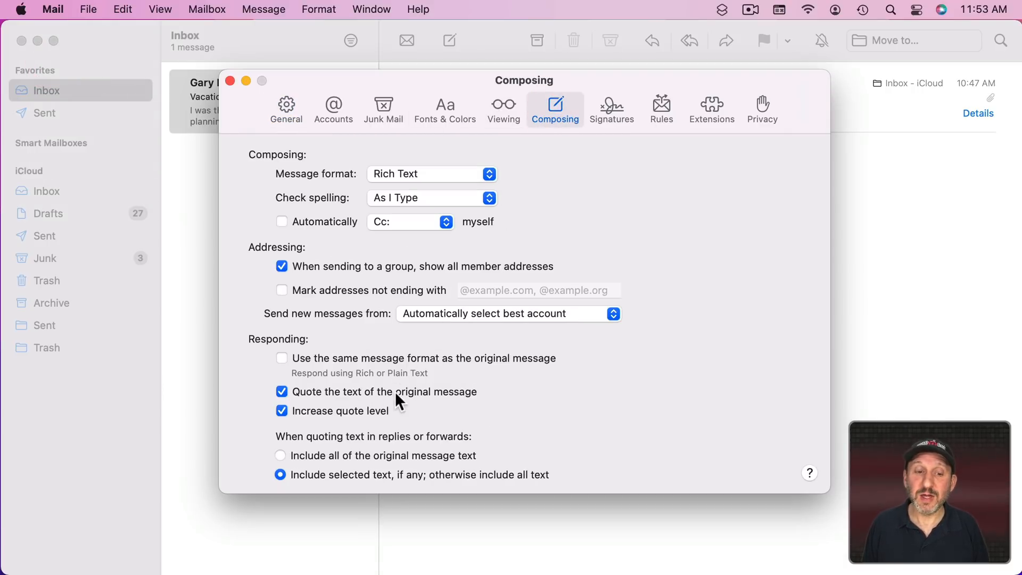
{"action": "left_click", "coordinate": [282, 392]}
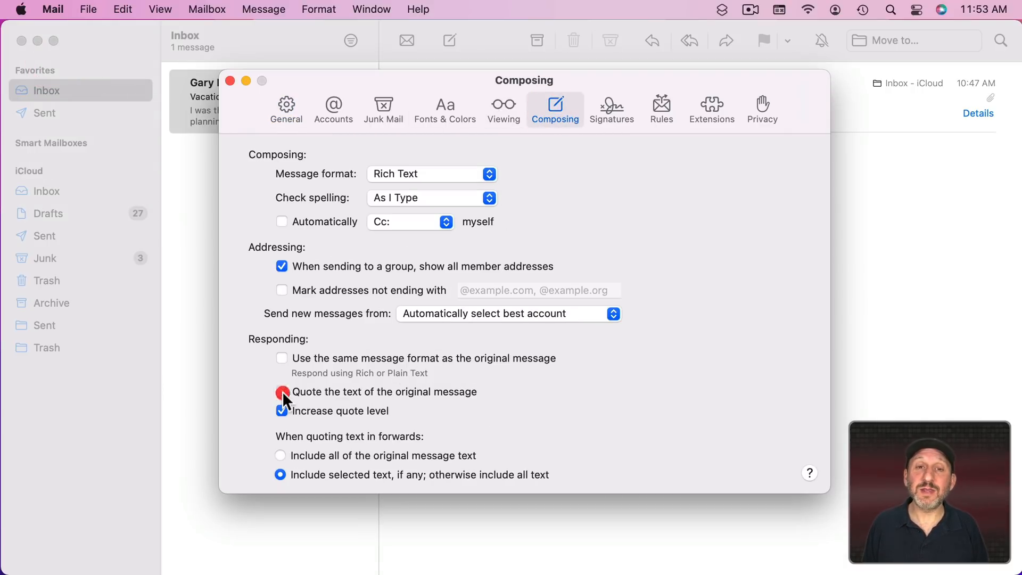
{"action": "left_click", "coordinate": [230, 81]}
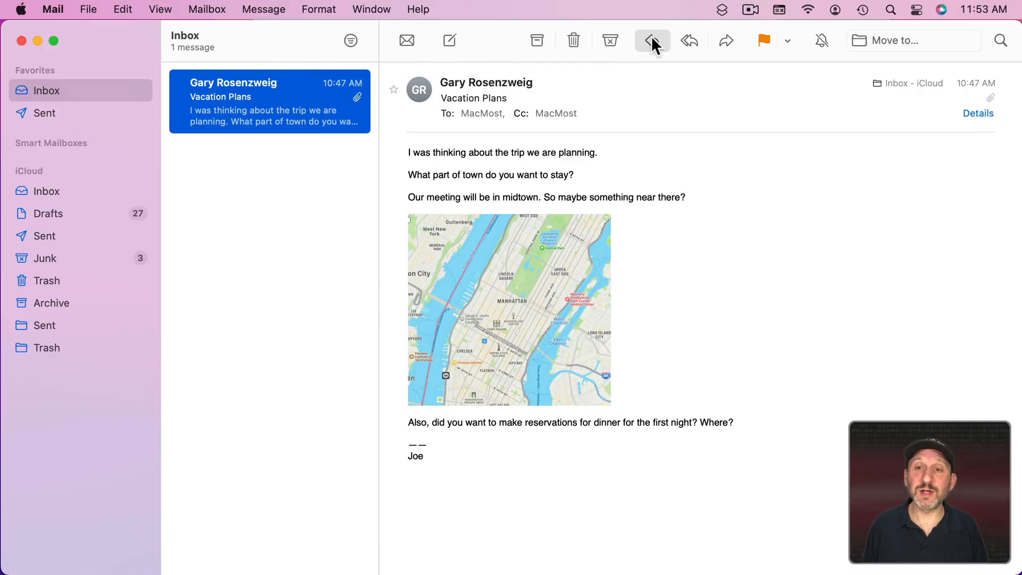
{"action": "left_click", "coordinate": [652, 40]}
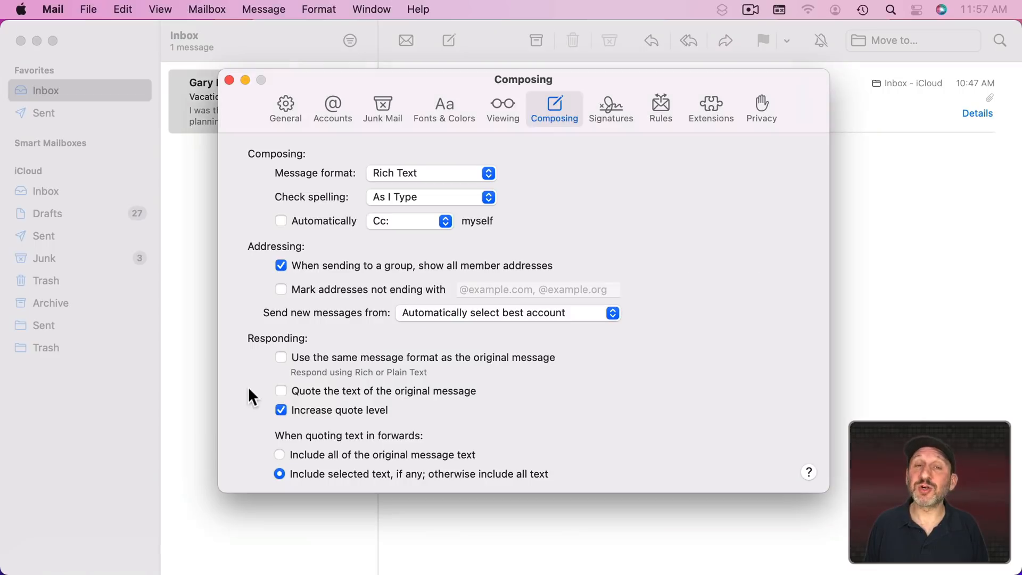
{"action": "left_click", "coordinate": [280, 391]}
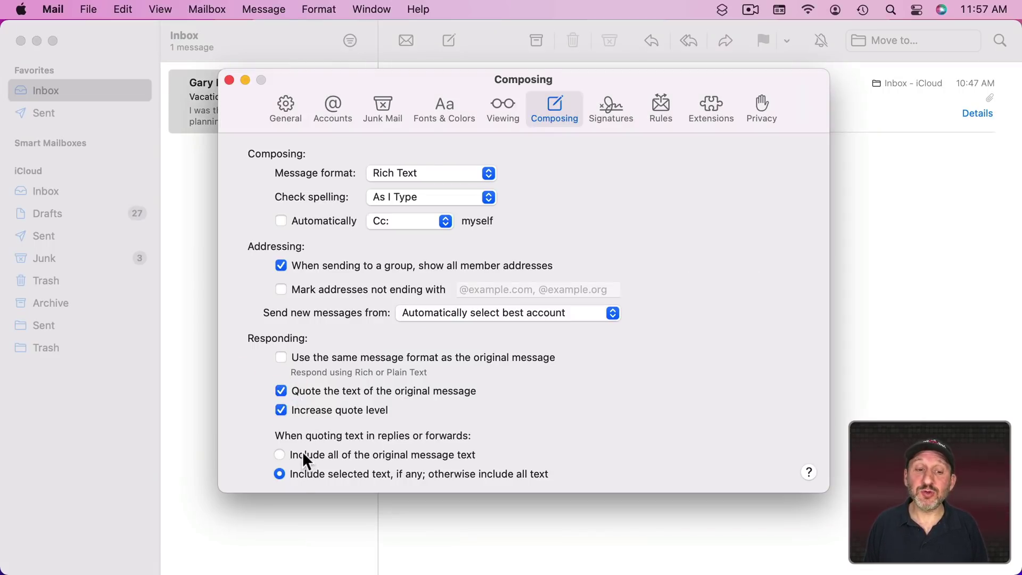
{"action": "mouse_move", "coordinate": [470, 461]}
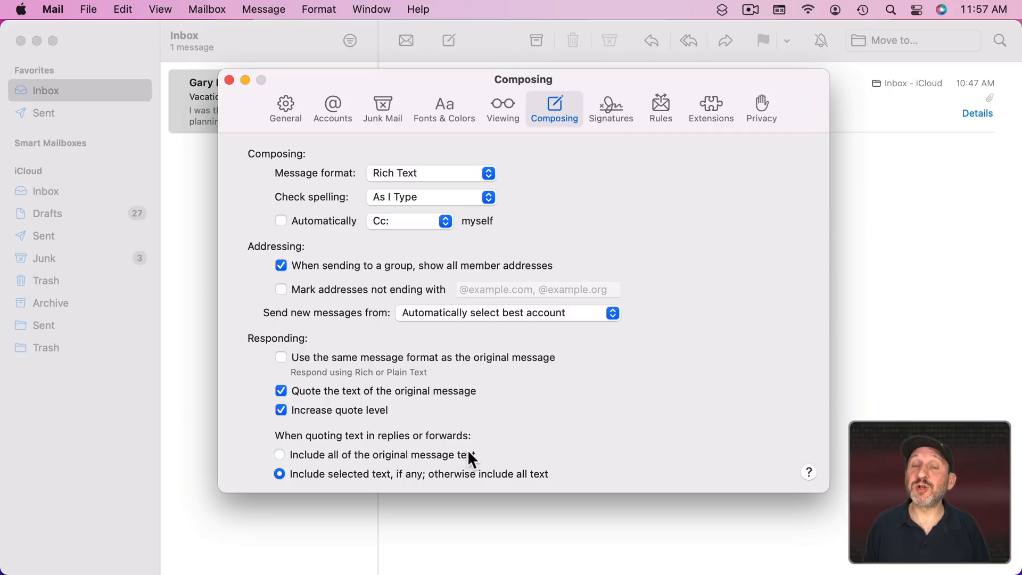
{"action": "mouse_move", "coordinate": [489, 480]}
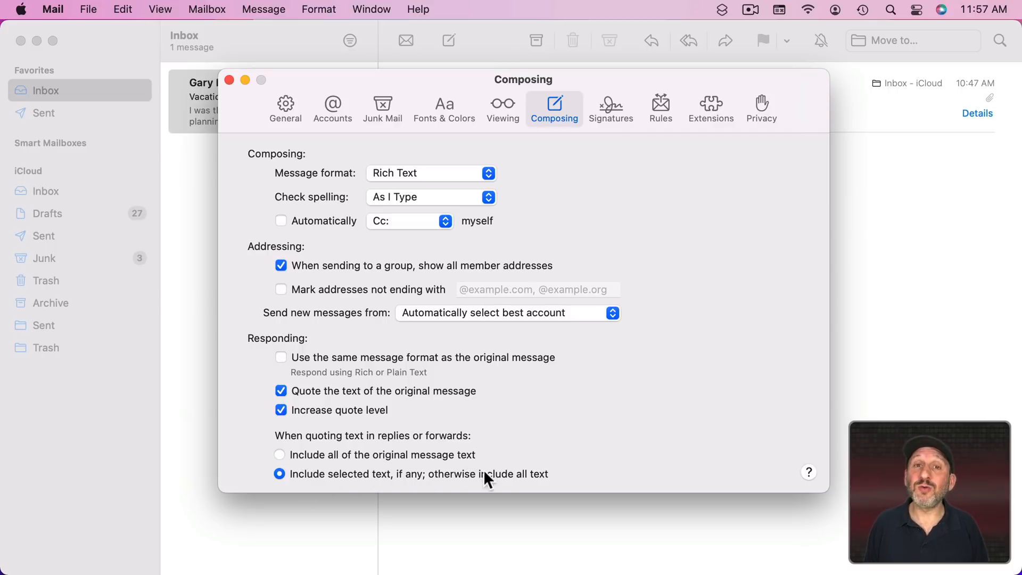
{"action": "mouse_move", "coordinate": [535, 485]}
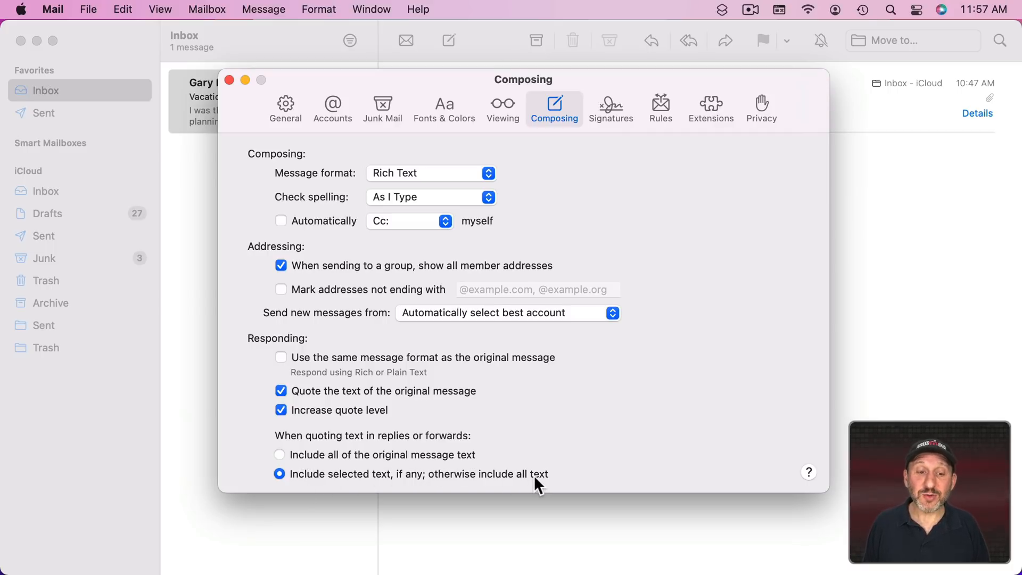
{"action": "mouse_move", "coordinate": [451, 482]}
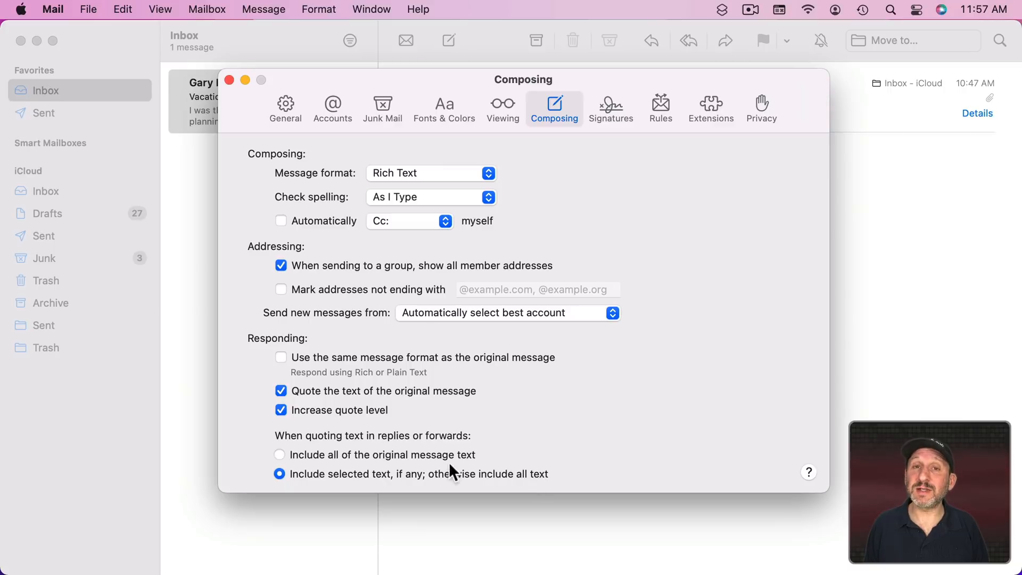
{"action": "mouse_move", "coordinate": [462, 491]}
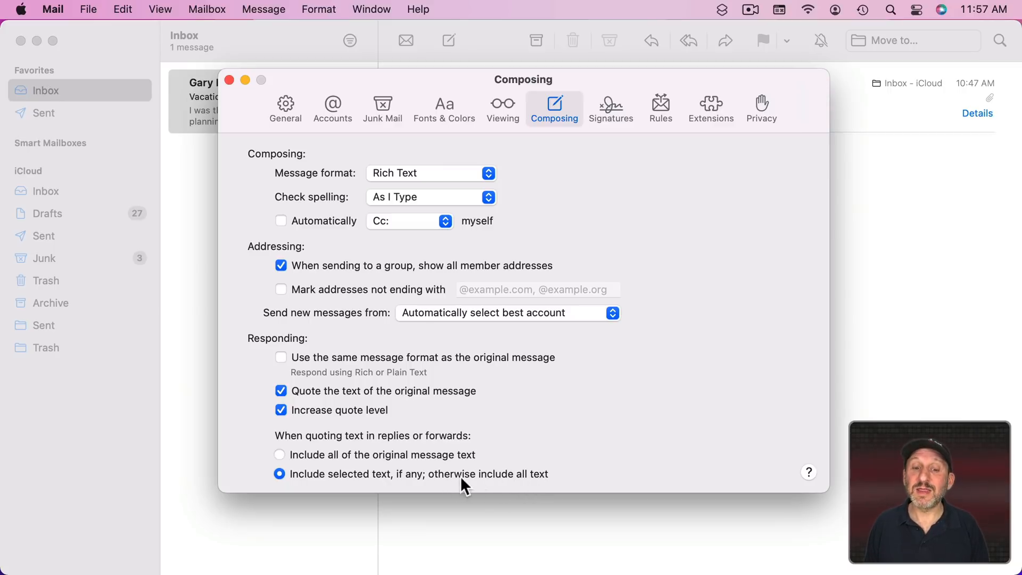
{"action": "mouse_move", "coordinate": [557, 483]}
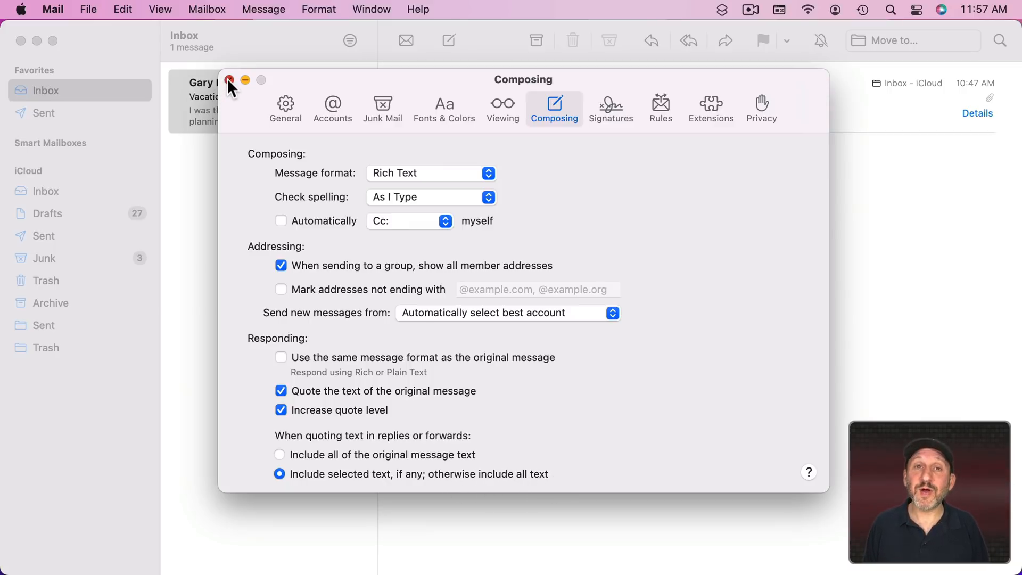
Step: Reply quoting only the 'What part of town' question and type 'Let's stay in uptown.'
{"action": "left_click", "coordinate": [229, 81]}
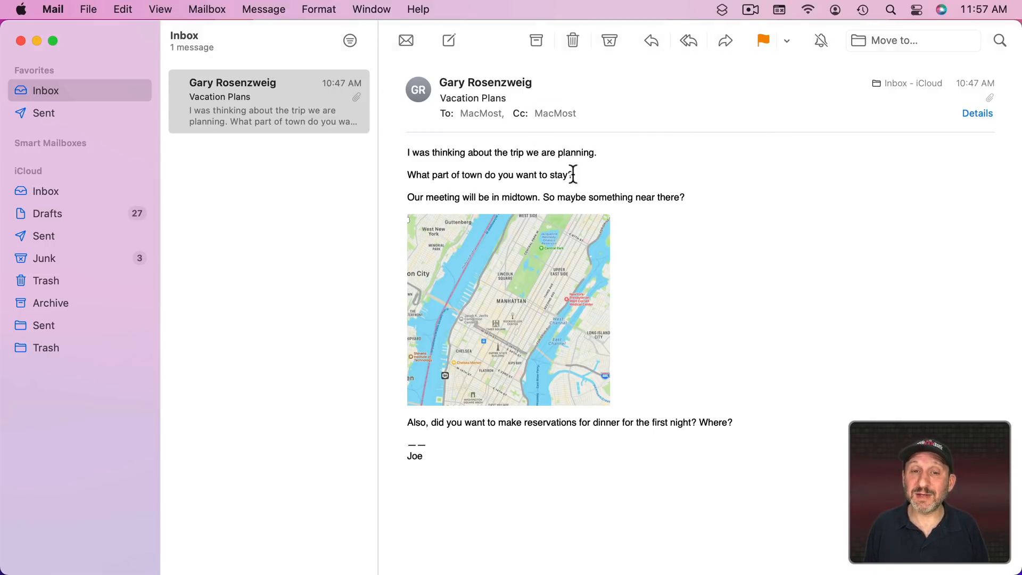
{"action": "triple_click", "coordinate": [490, 175]}
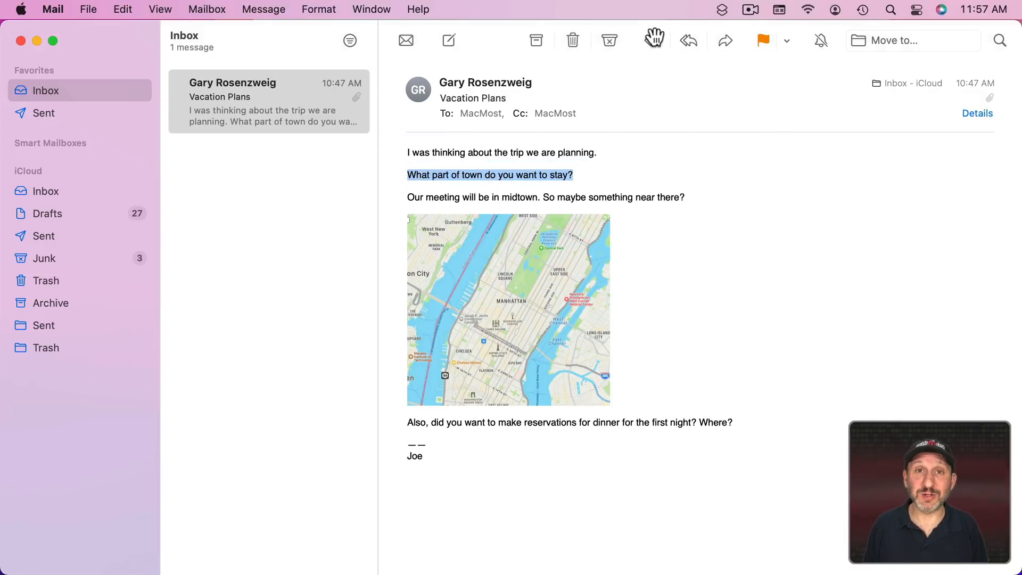
{"action": "mouse_move", "coordinate": [652, 40]}
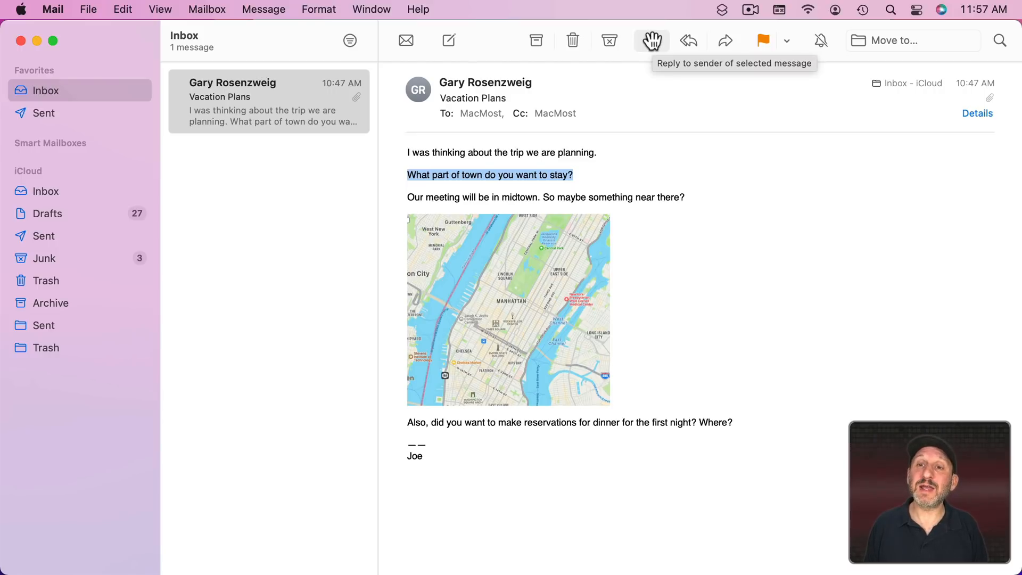
{"action": "left_click", "coordinate": [651, 40]}
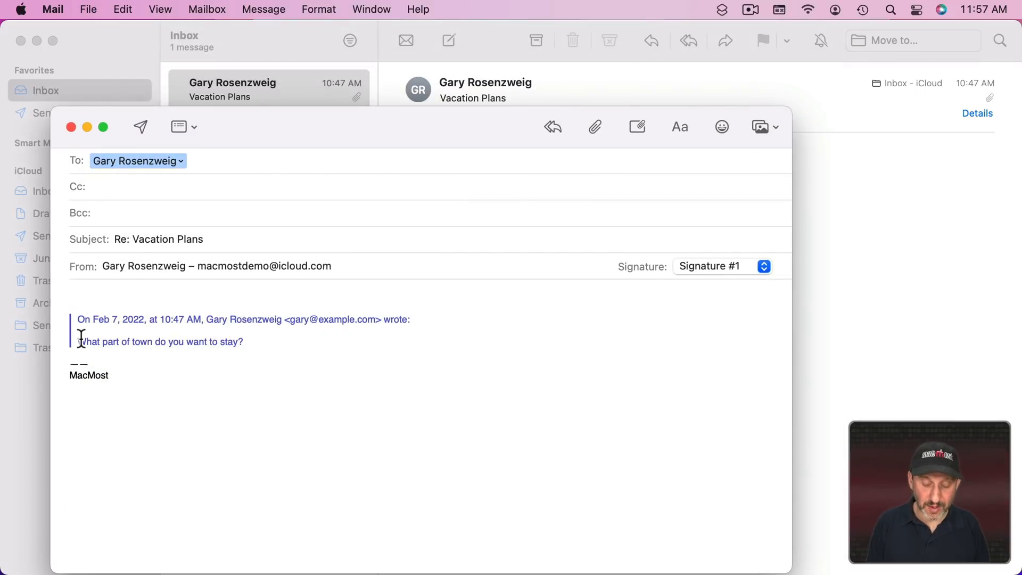
{"action": "type", "text": "Let"}
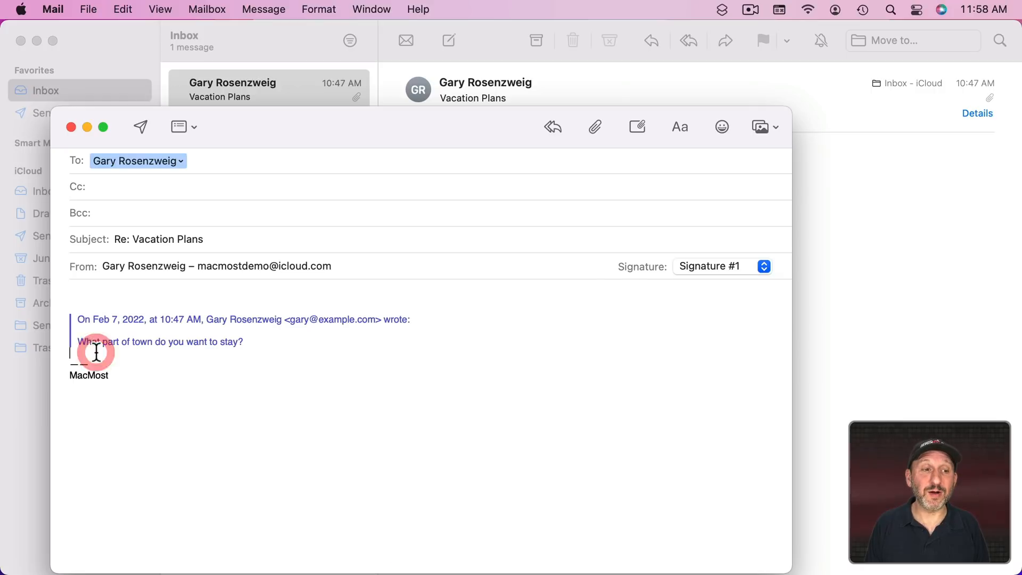
{"action": "type", "text": "Let's stay in uptown."}
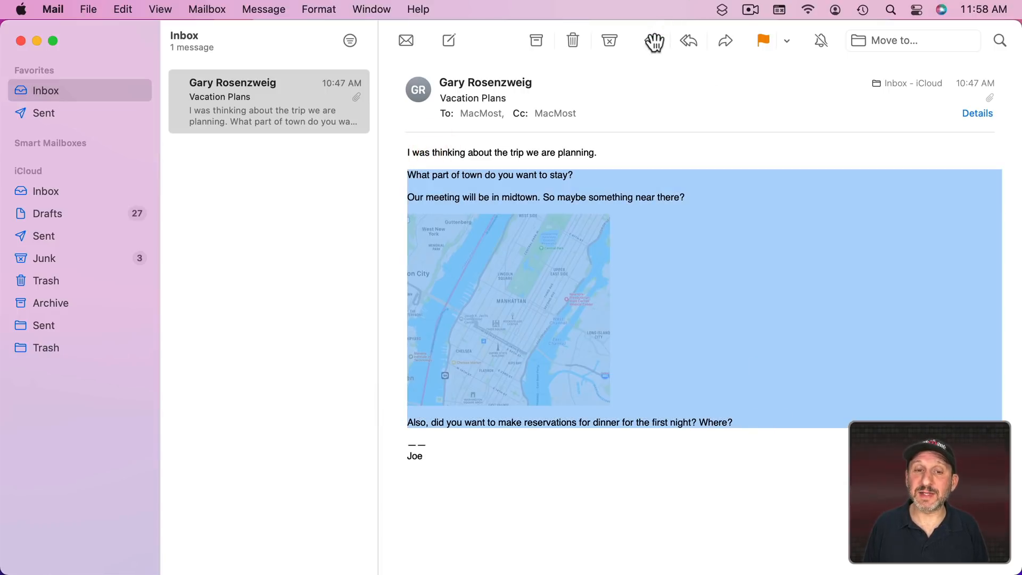
Step: Reply to the selected paragraphs, break the quote below the question, and type 'Let's stay'
{"action": "left_click", "coordinate": [690, 41]}
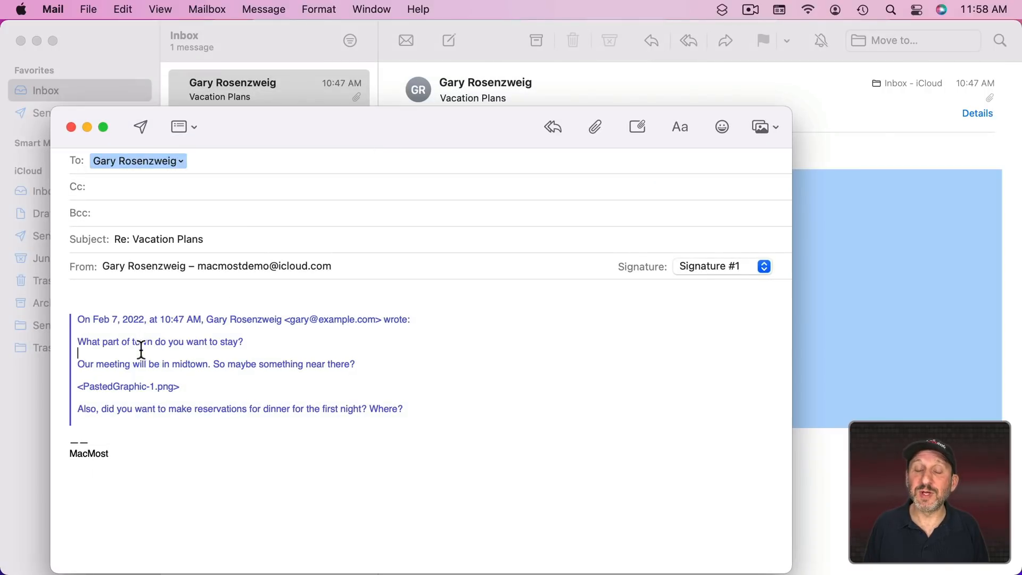
{"action": "key", "text": "Backspace"}
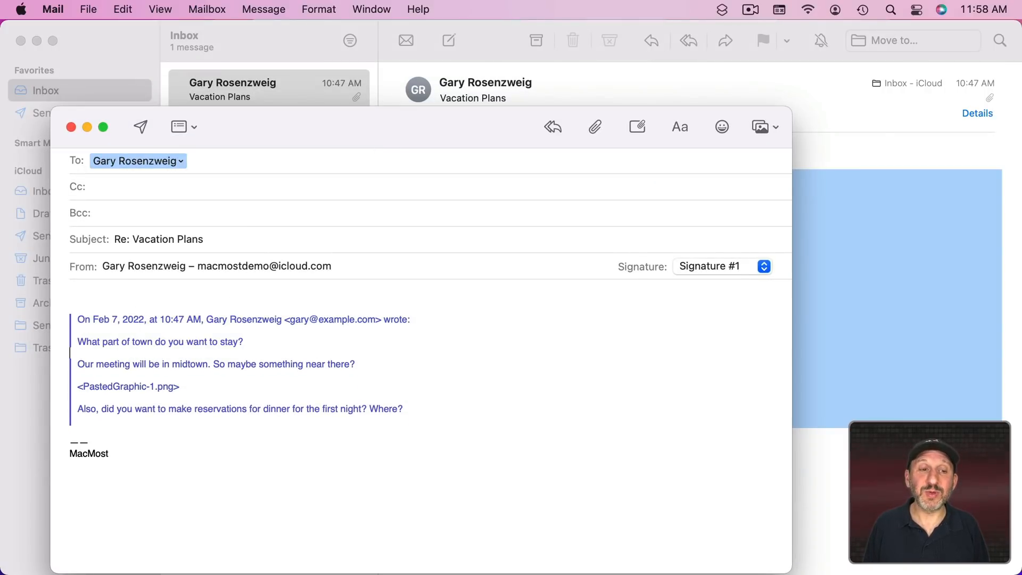
{"action": "key", "text": "Return"}
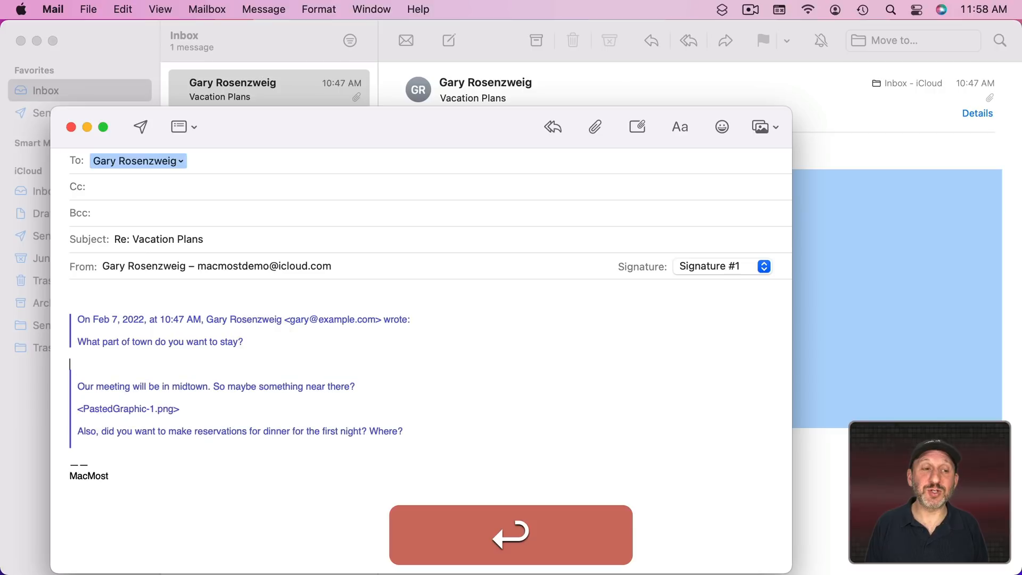
{"action": "type", "text": "Let's stay in uptown."}
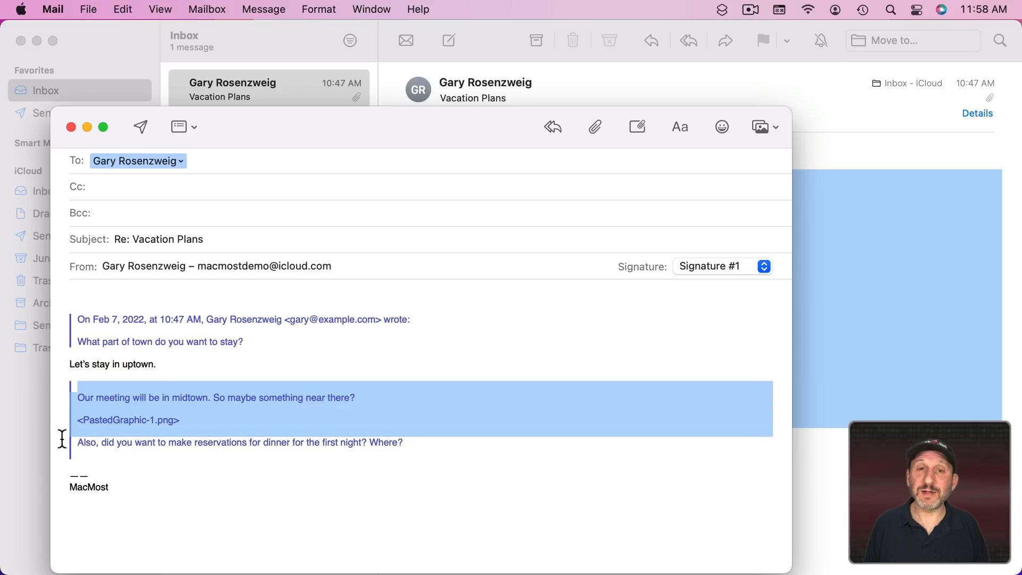
{"action": "key", "text": "delete"}
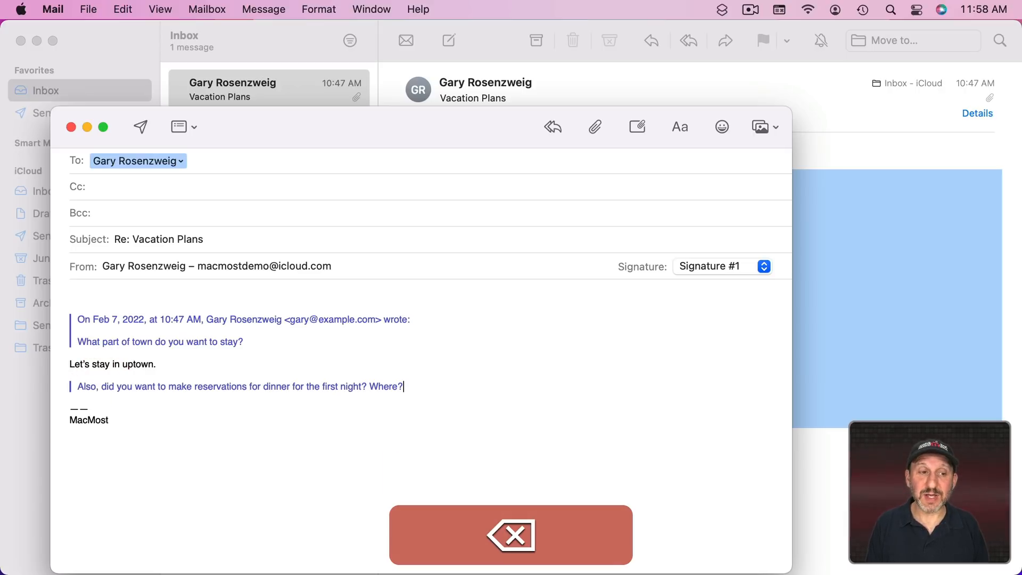
{"action": "key", "text": "return"}
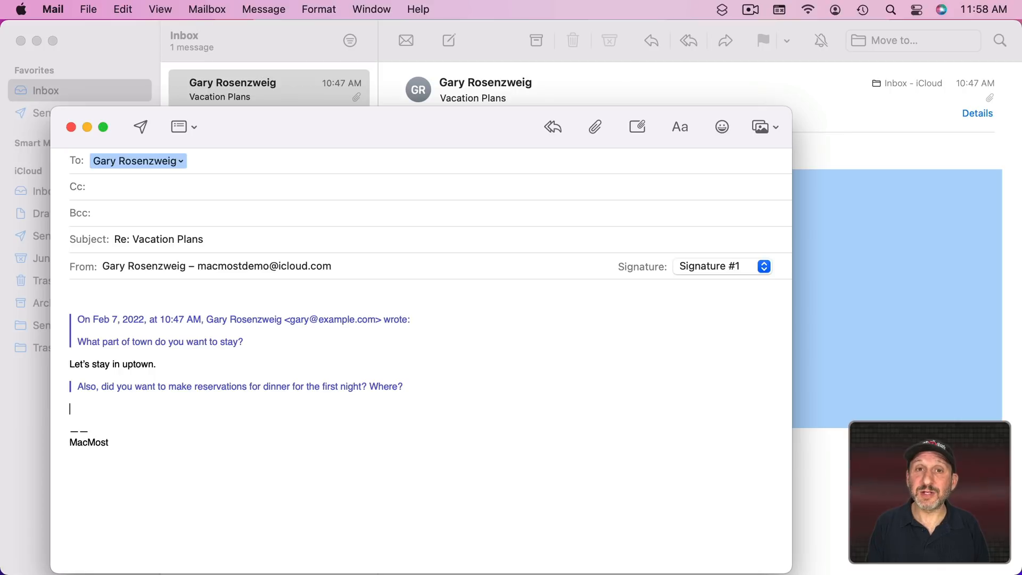
{"action": "mouse_move", "coordinate": [60, 126]}
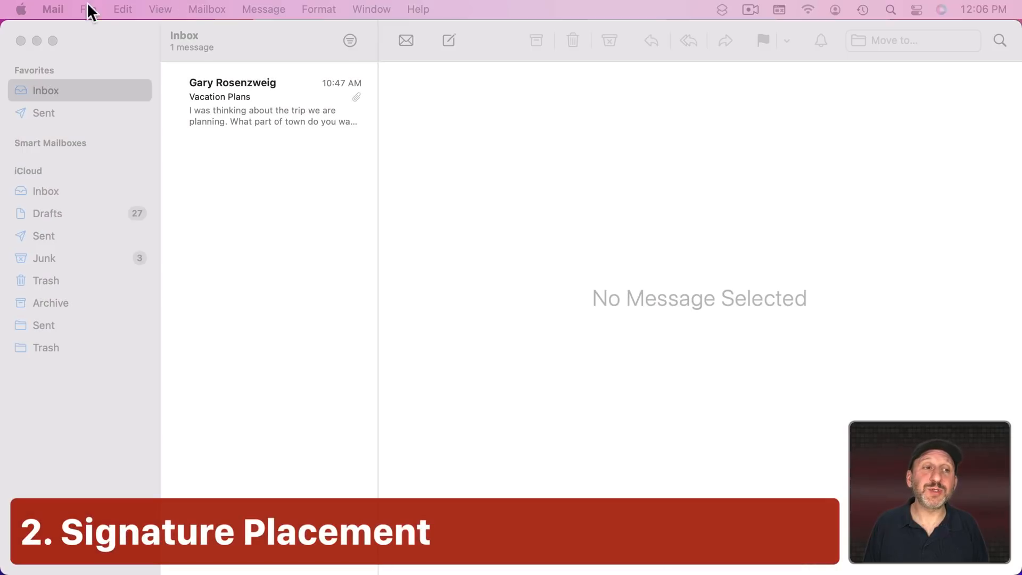
Step: In Signatures settings, toggle 'Place signature above quoted text' on and then back off
{"action": "left_click", "coordinate": [51, 9]}
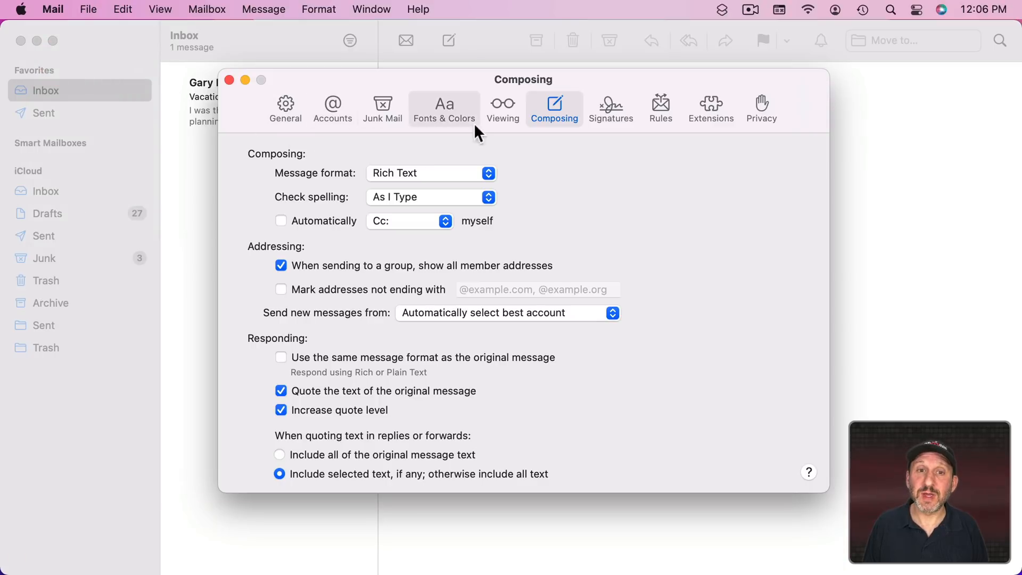
{"action": "left_click", "coordinate": [611, 107]}
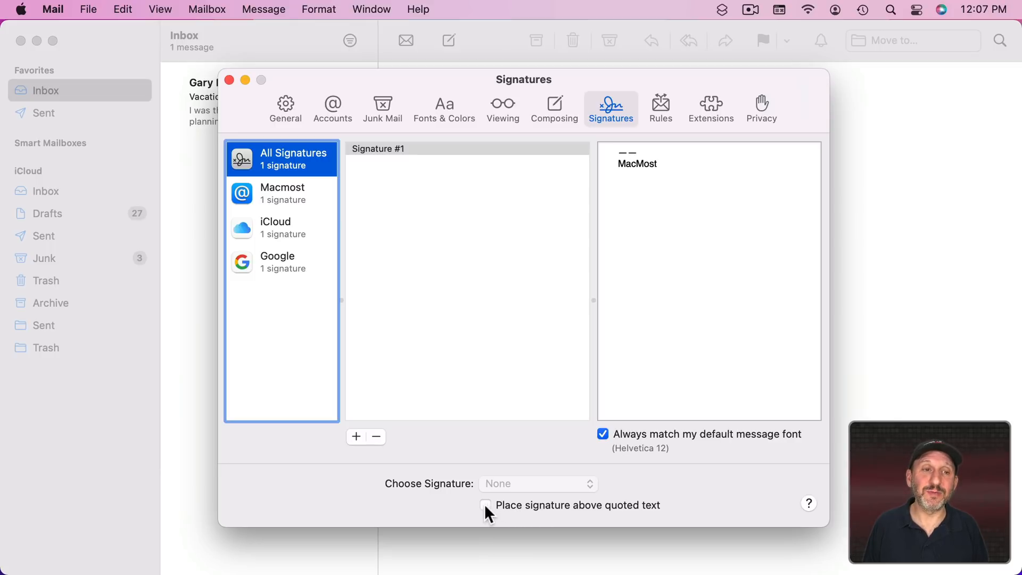
{"action": "left_click", "coordinate": [229, 79]}
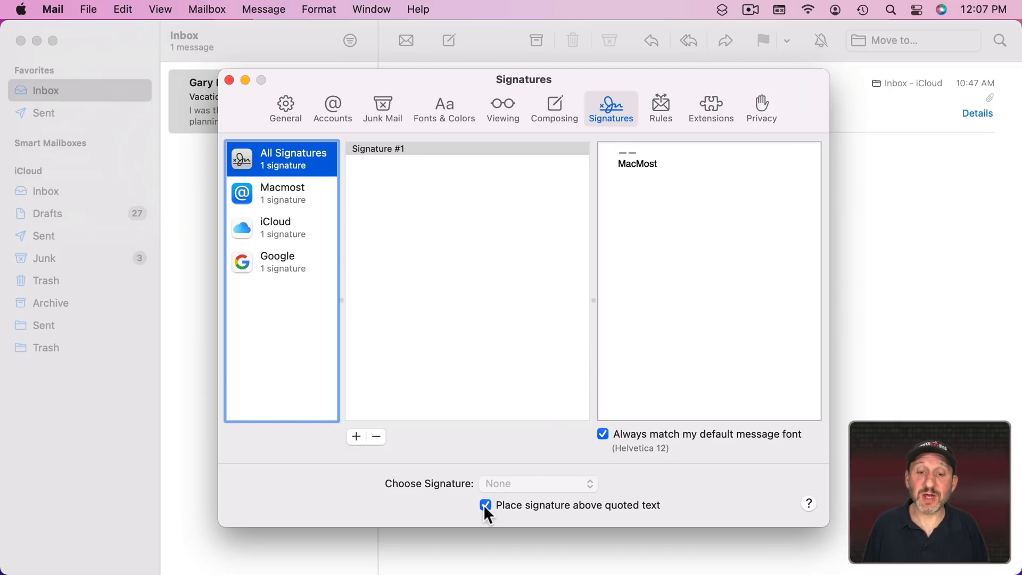
{"action": "left_click", "coordinate": [485, 505]}
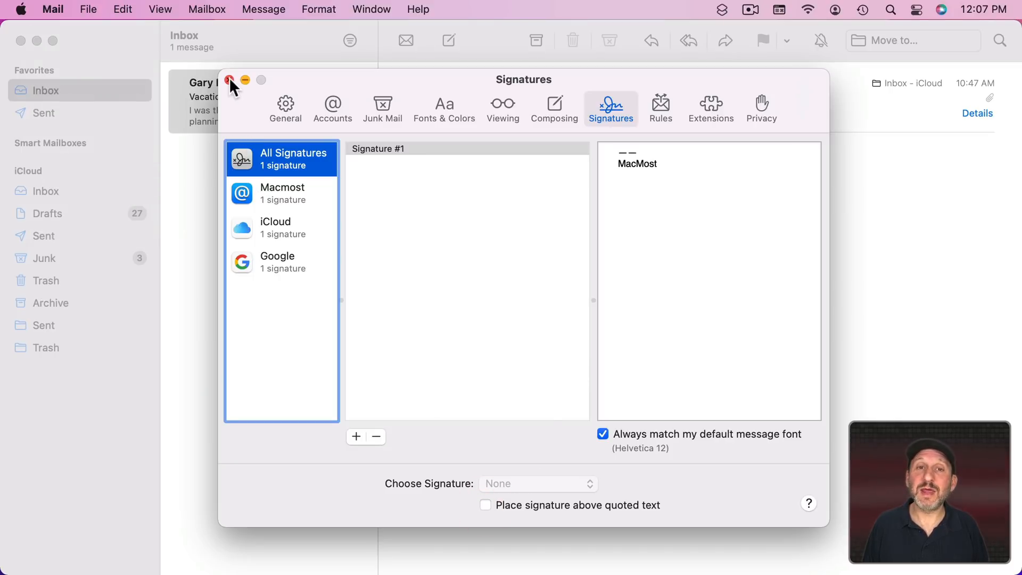
Step: Close Settings and dismiss the reply draft without sending it
{"action": "left_click", "coordinate": [228, 80]}
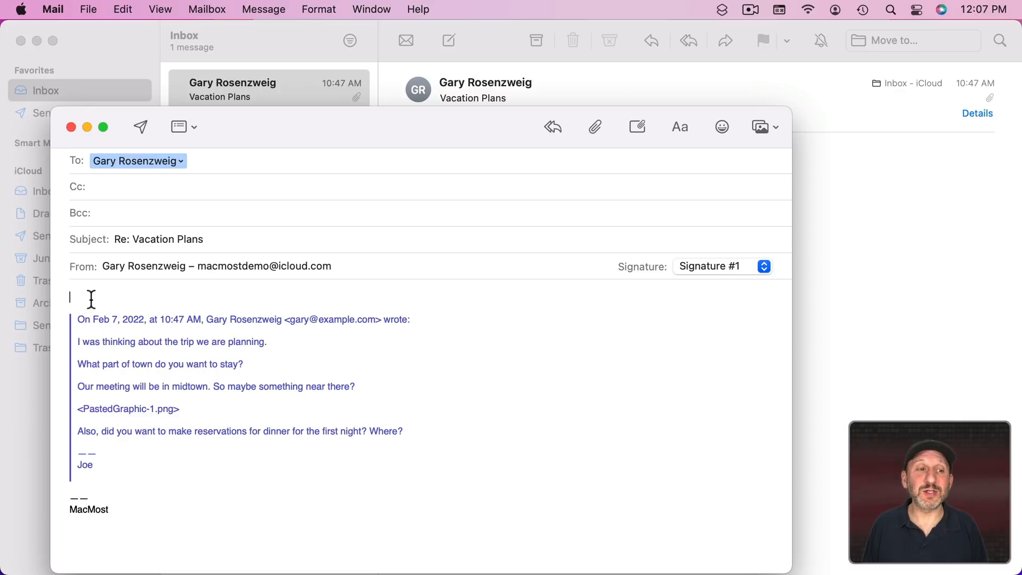
{"action": "mouse_move", "coordinate": [112, 518]}
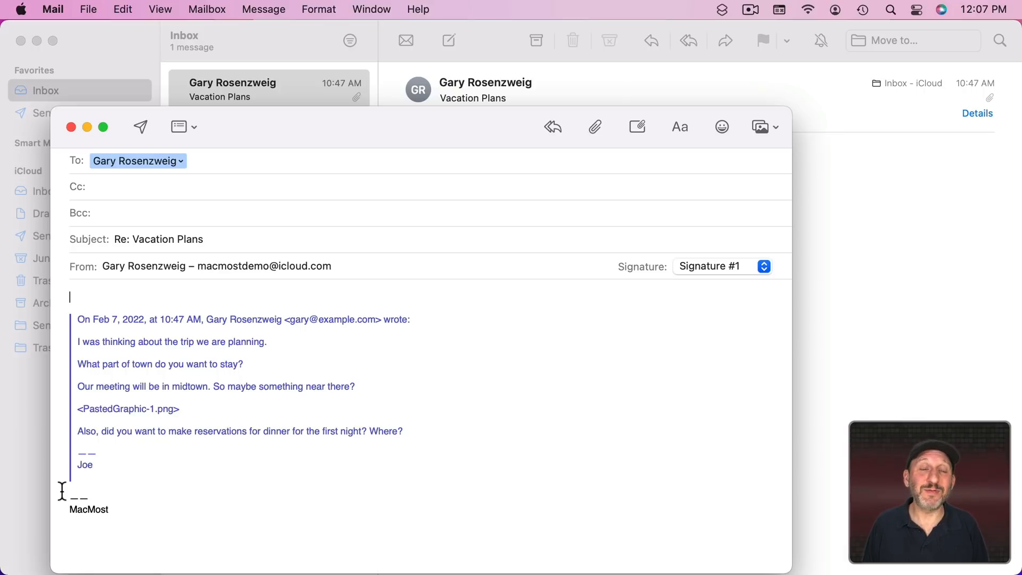
{"action": "mouse_move", "coordinate": [102, 255]}
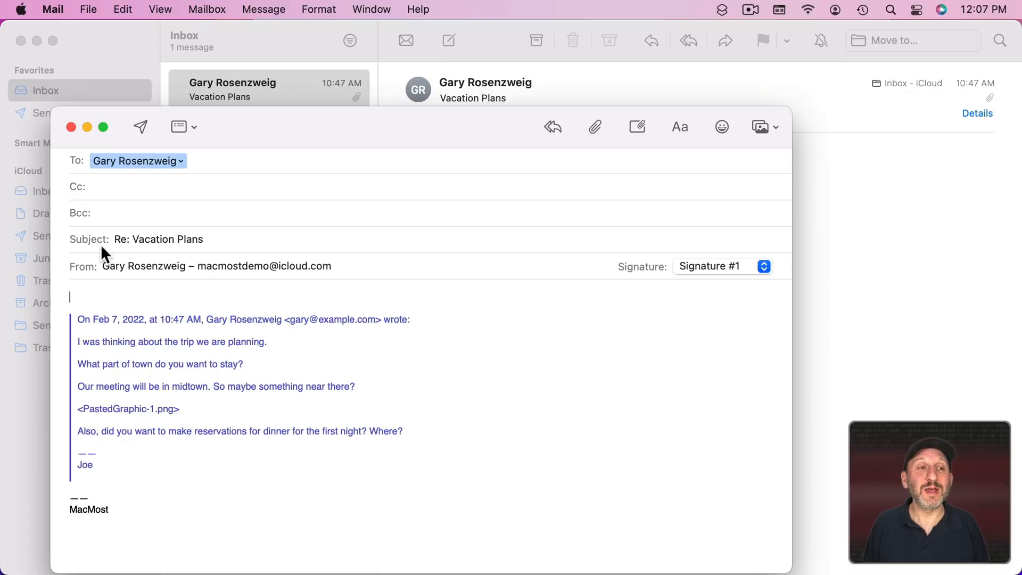
{"action": "mouse_move", "coordinate": [118, 182]}
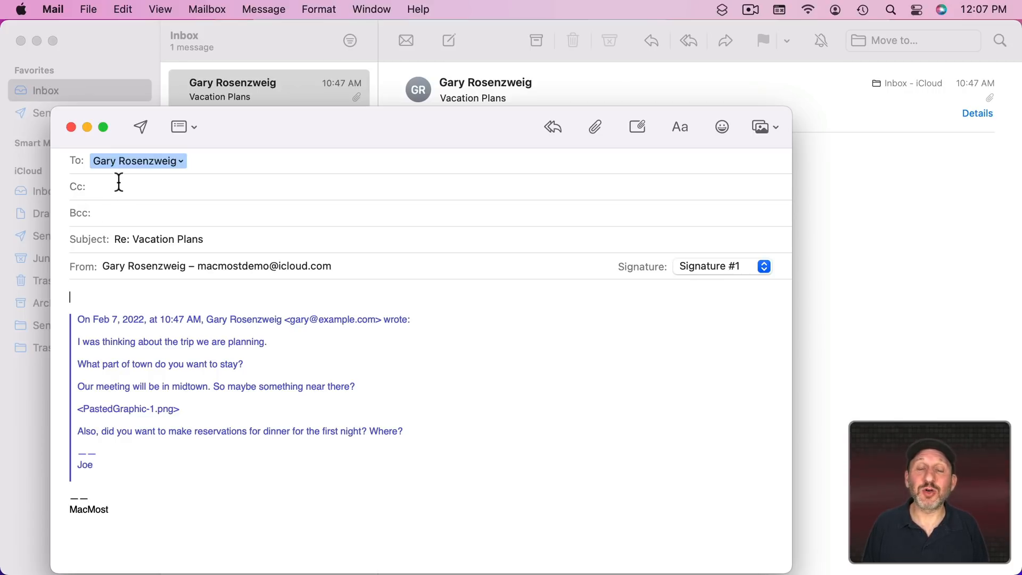
{"action": "mouse_move", "coordinate": [135, 491]}
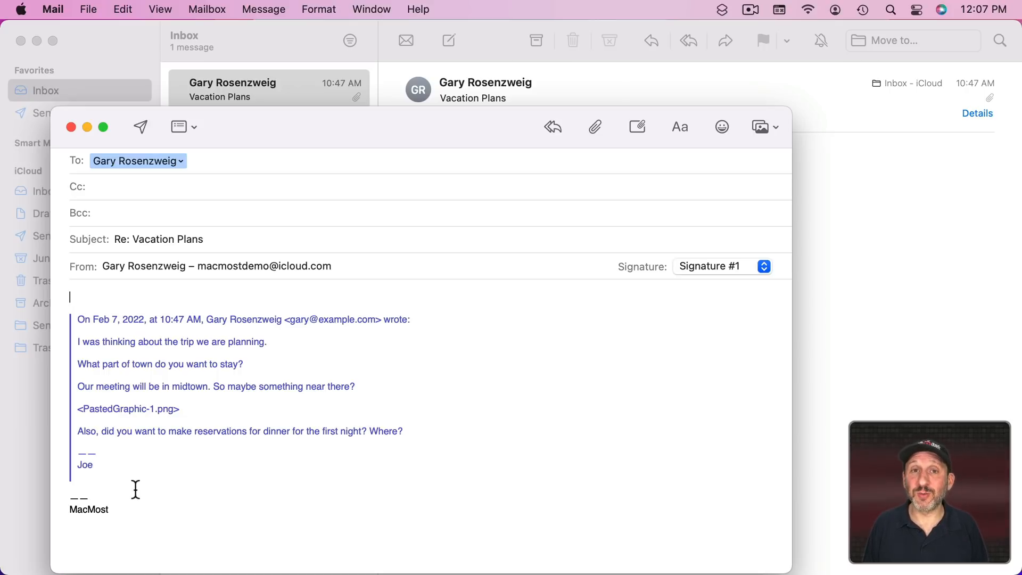
{"action": "key", "text": "cmd+x"}
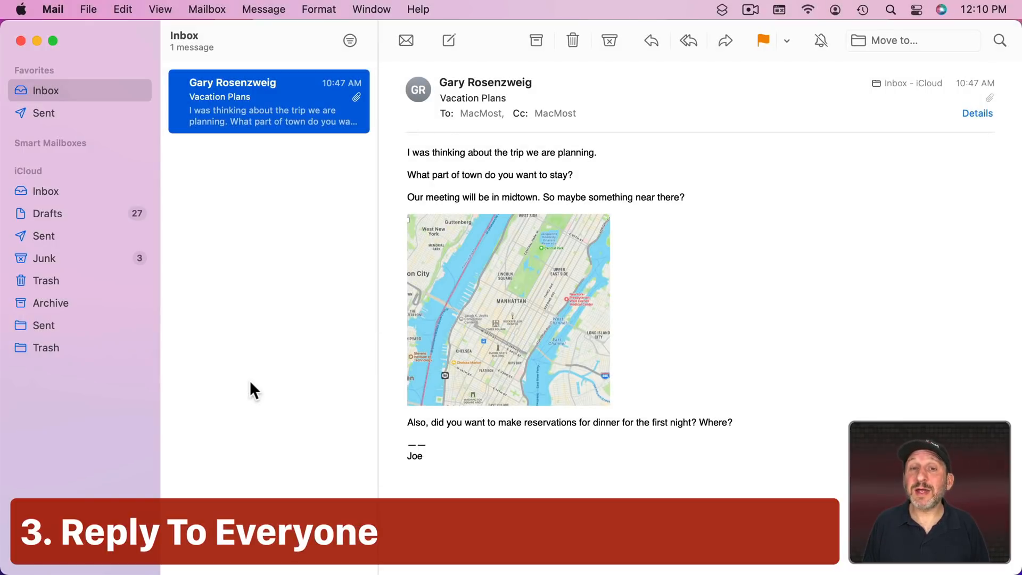
{"action": "mouse_move", "coordinate": [229, 243]}
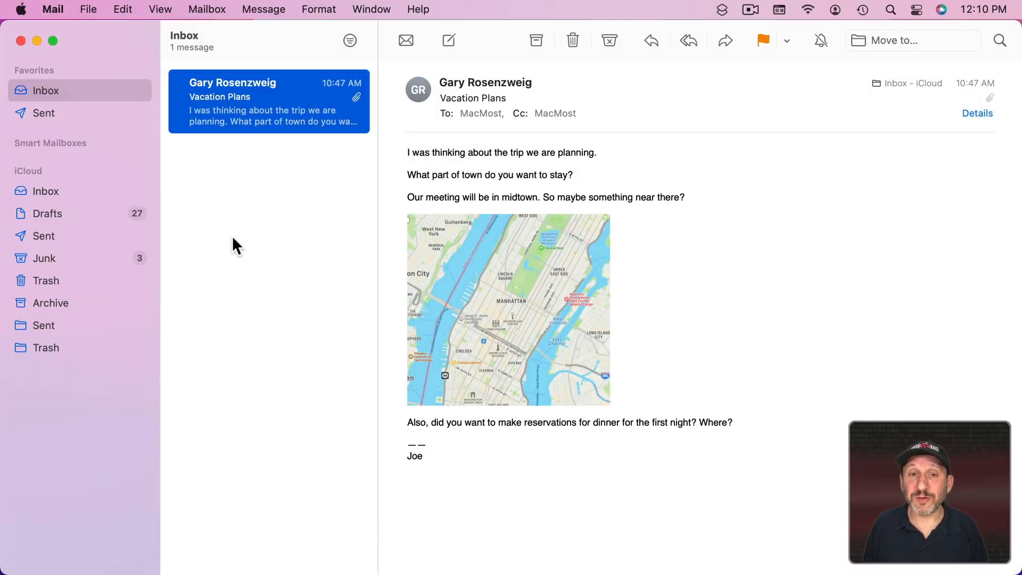
{"action": "left_click", "coordinate": [486, 82]}
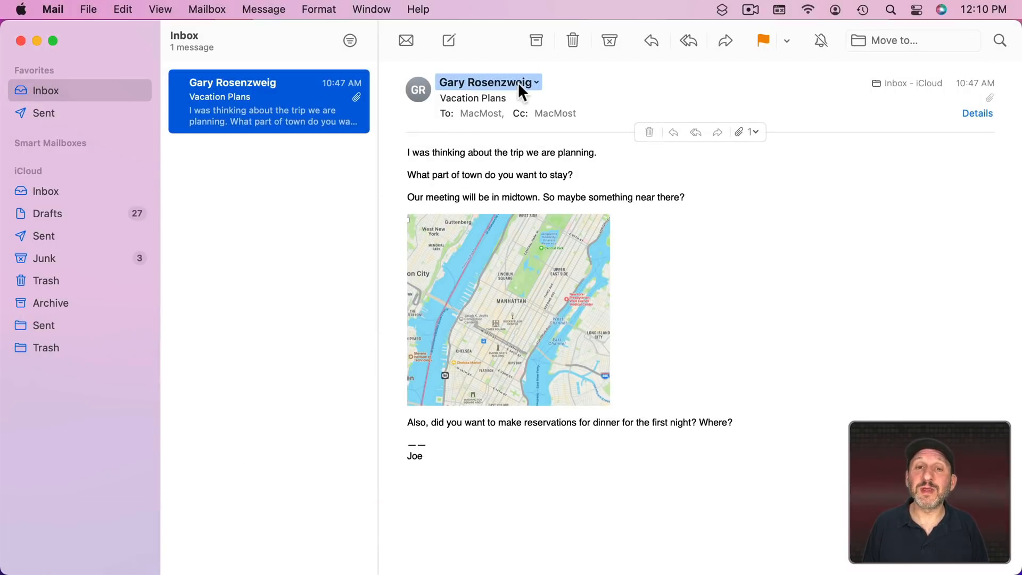
{"action": "left_click", "coordinate": [555, 113]}
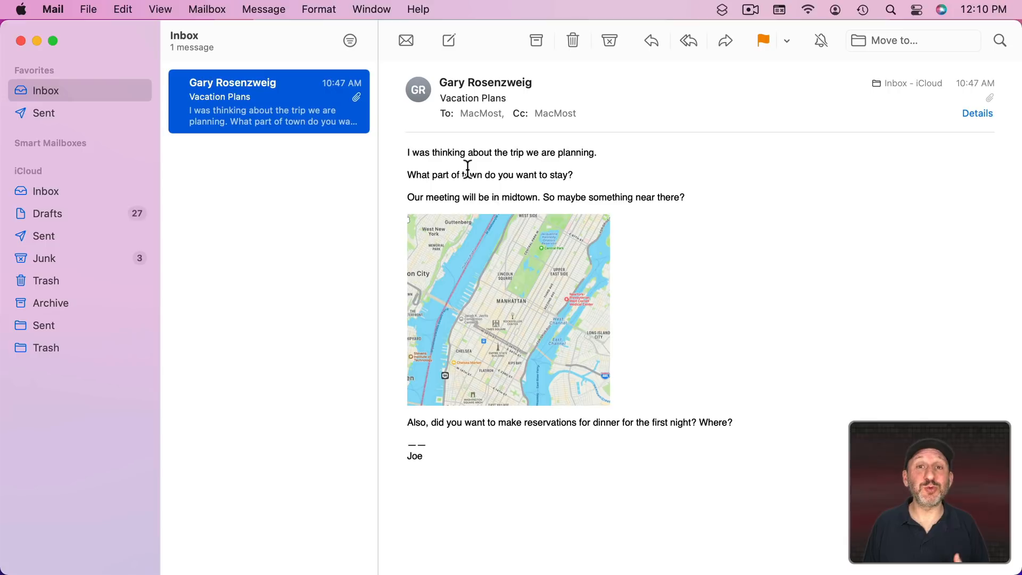
{"action": "mouse_move", "coordinate": [482, 152]}
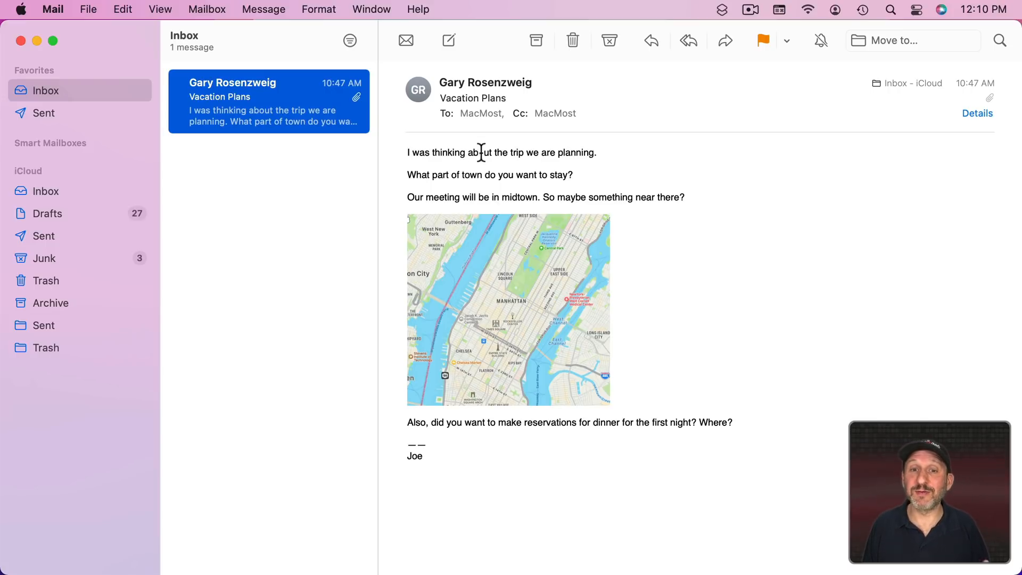
{"action": "left_click", "coordinate": [555, 113]}
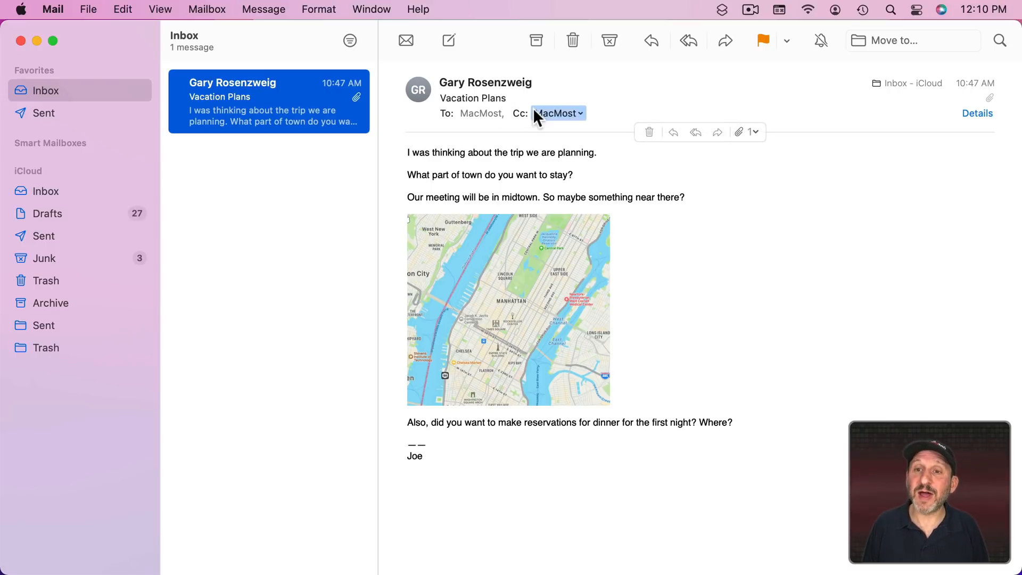
{"action": "left_click", "coordinate": [650, 40]}
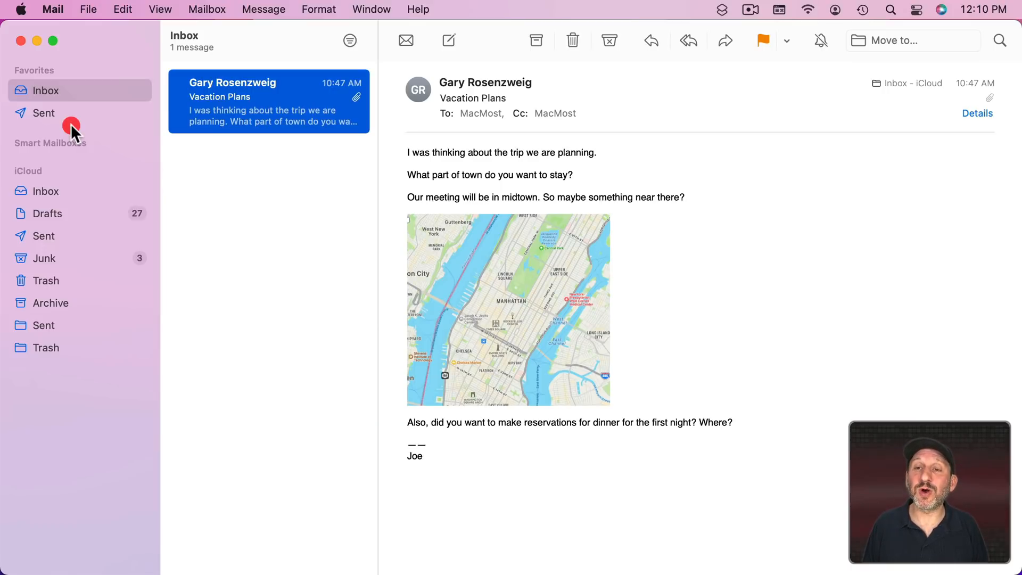
{"action": "mouse_move", "coordinate": [677, 74]}
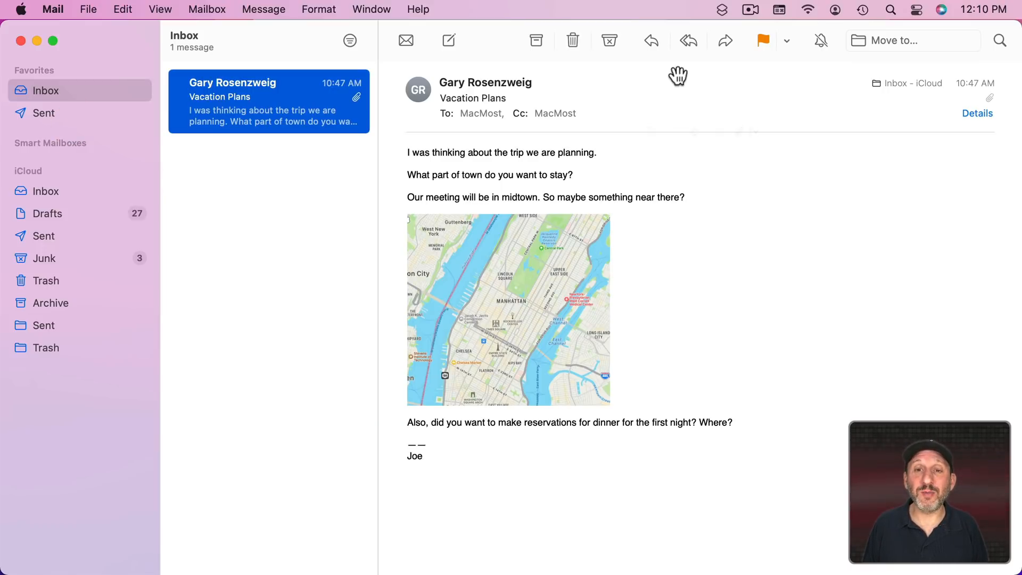
{"action": "left_click", "coordinate": [650, 40]}
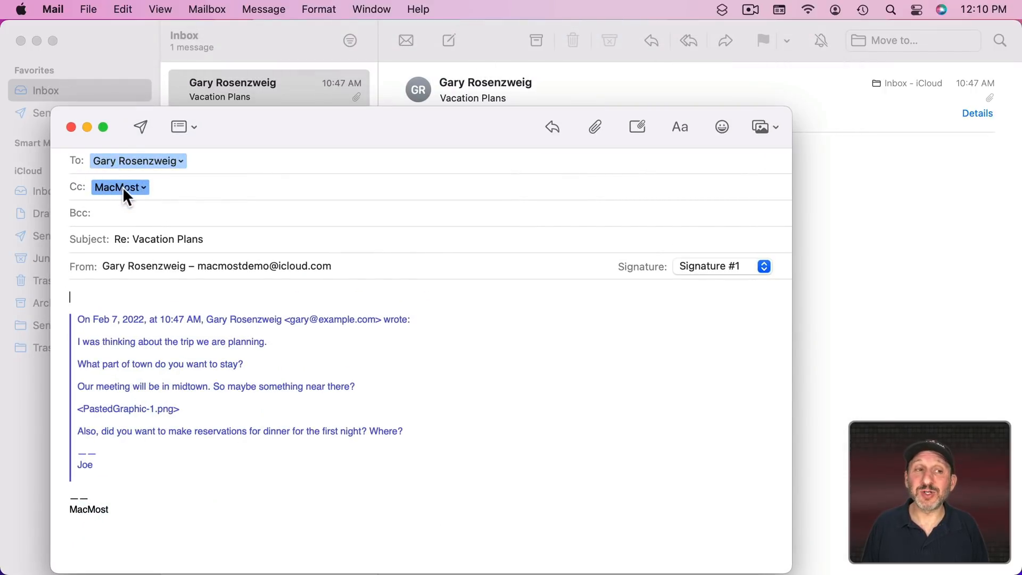
{"action": "mouse_move", "coordinate": [150, 197]}
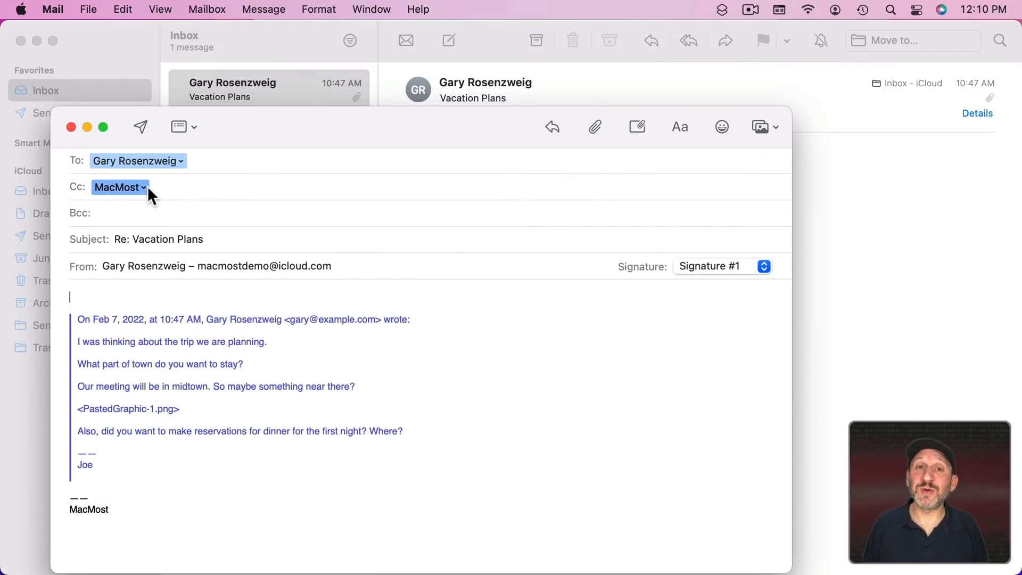
{"action": "mouse_move", "coordinate": [128, 195]}
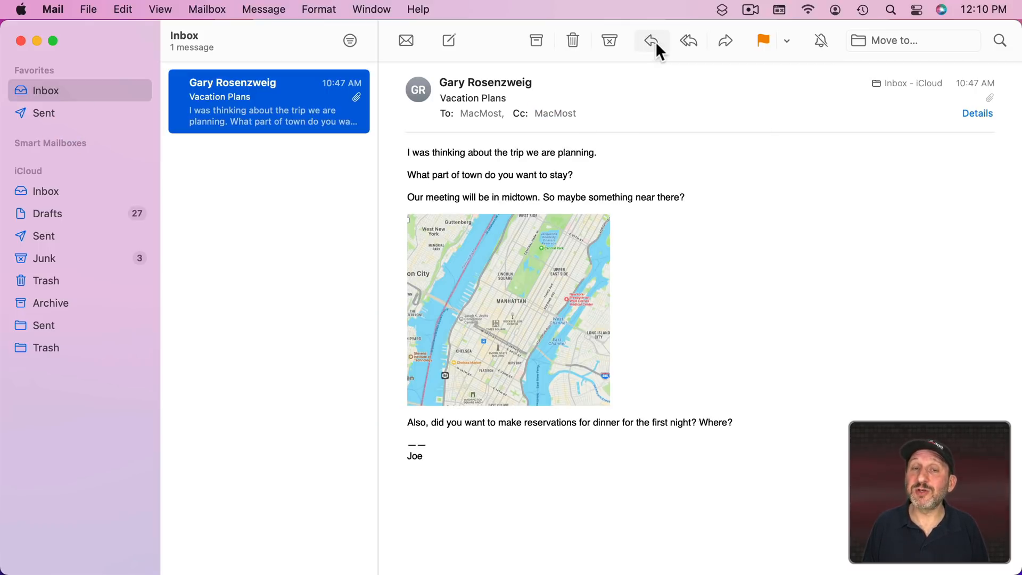
Step: Reply to the sender, then convert the draft to Reply All so MacMost is in Cc
{"action": "left_click", "coordinate": [650, 40]}
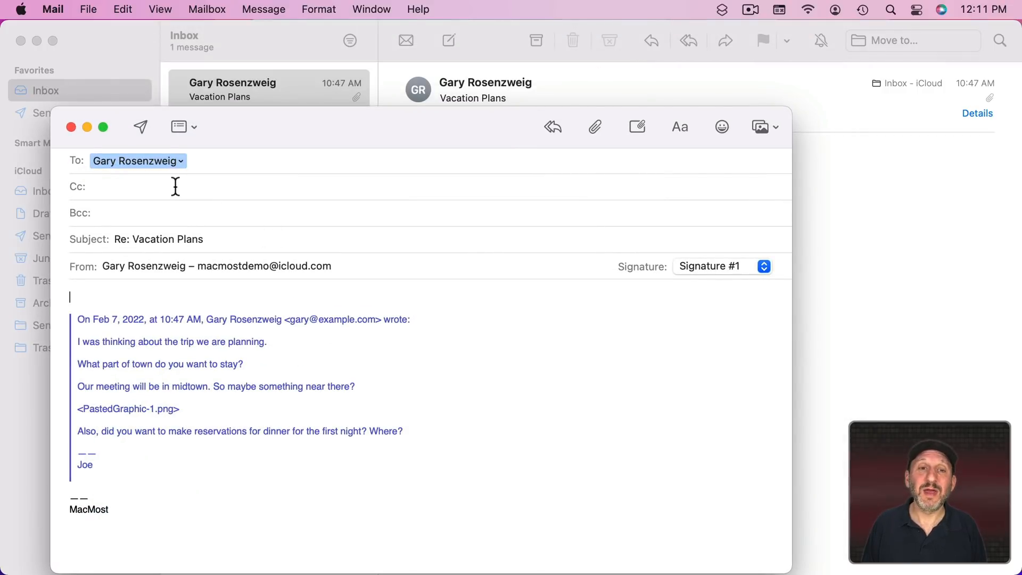
{"action": "mouse_move", "coordinate": [299, 207]}
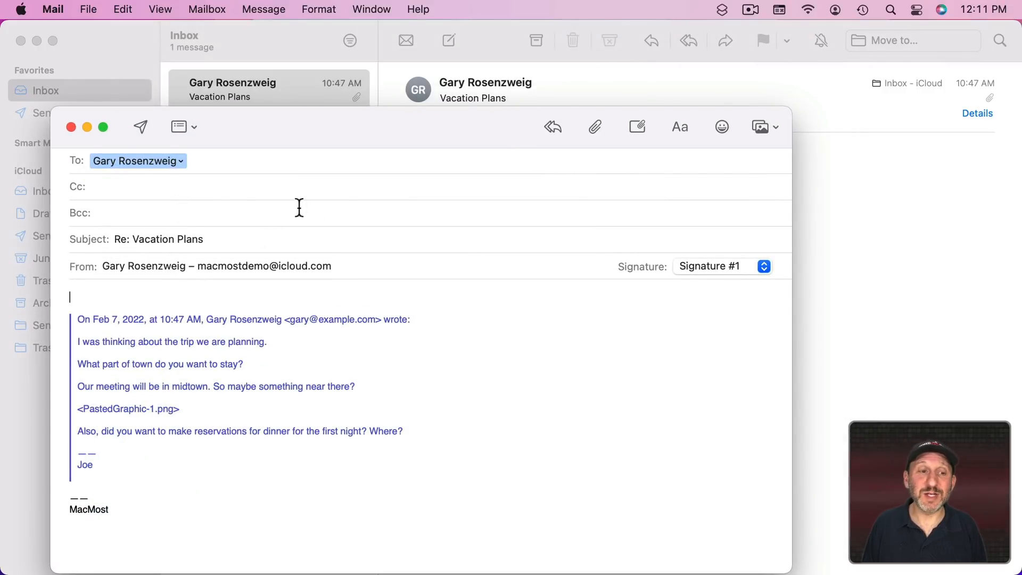
{"action": "mouse_move", "coordinate": [553, 126]}
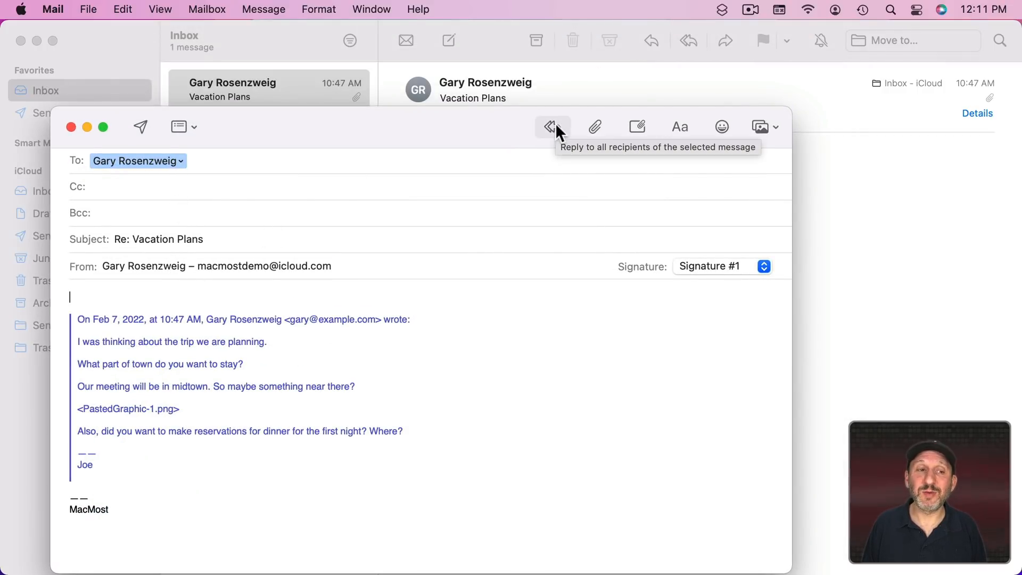
{"action": "left_click", "coordinate": [551, 127]}
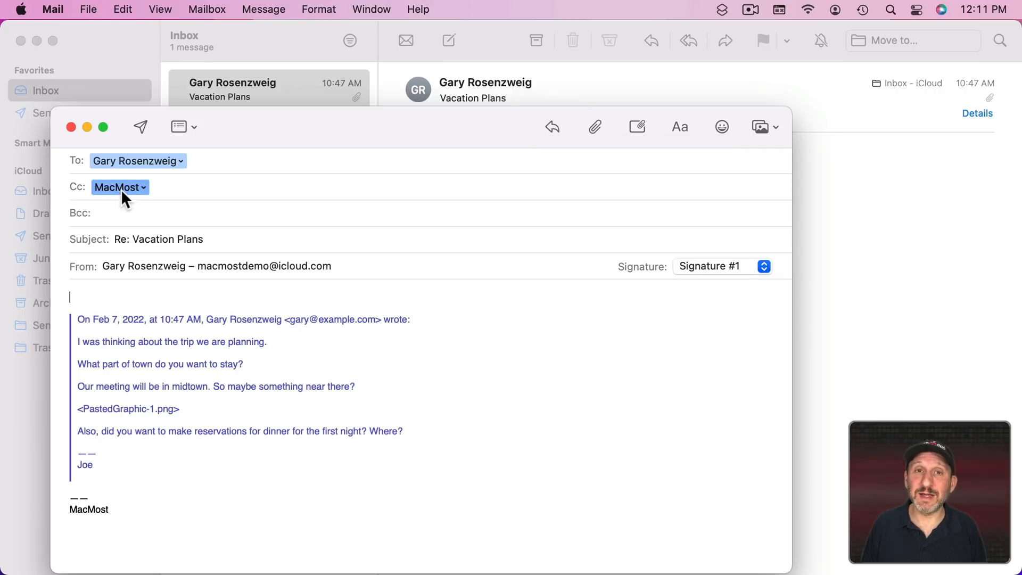
{"action": "mouse_move", "coordinate": [109, 176]}
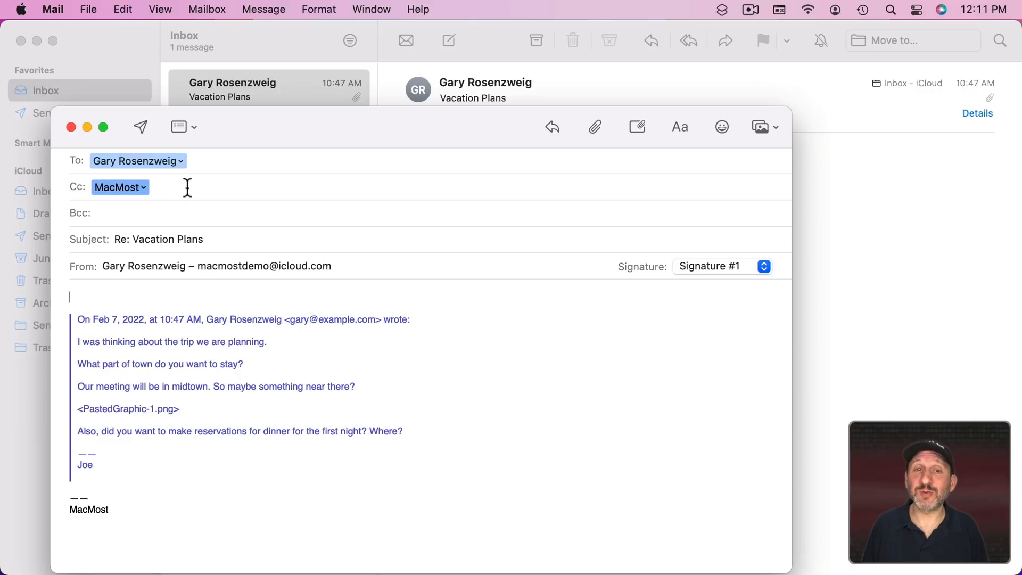
{"action": "left_click", "coordinate": [137, 161]}
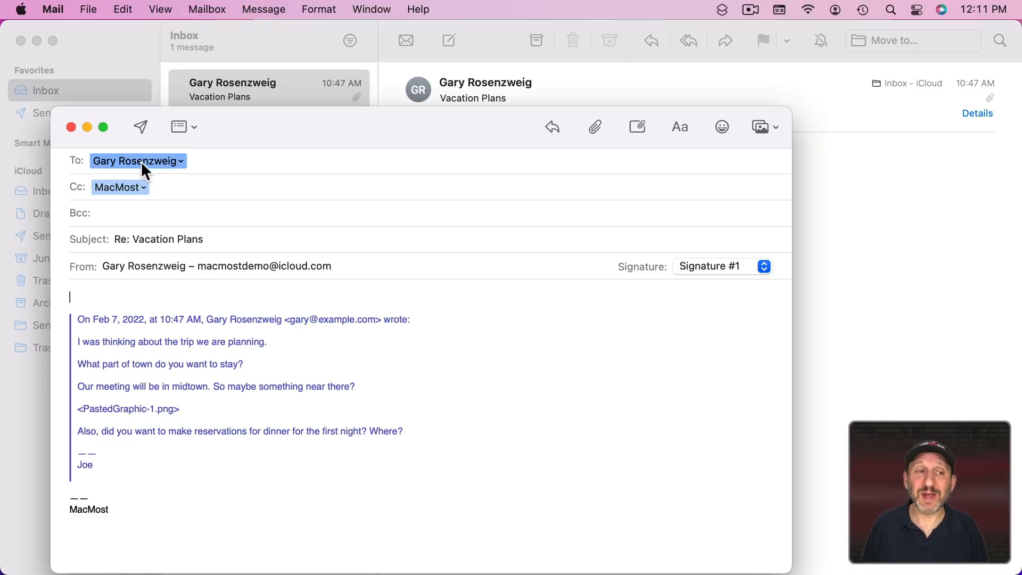
{"action": "mouse_move", "coordinate": [151, 178]}
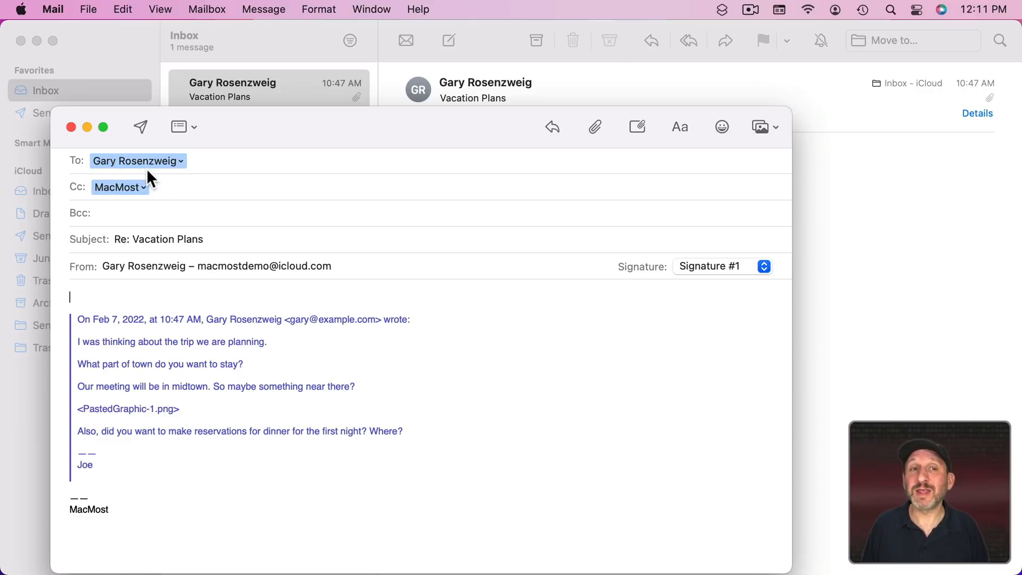
{"action": "left_click", "coordinate": [161, 9]}
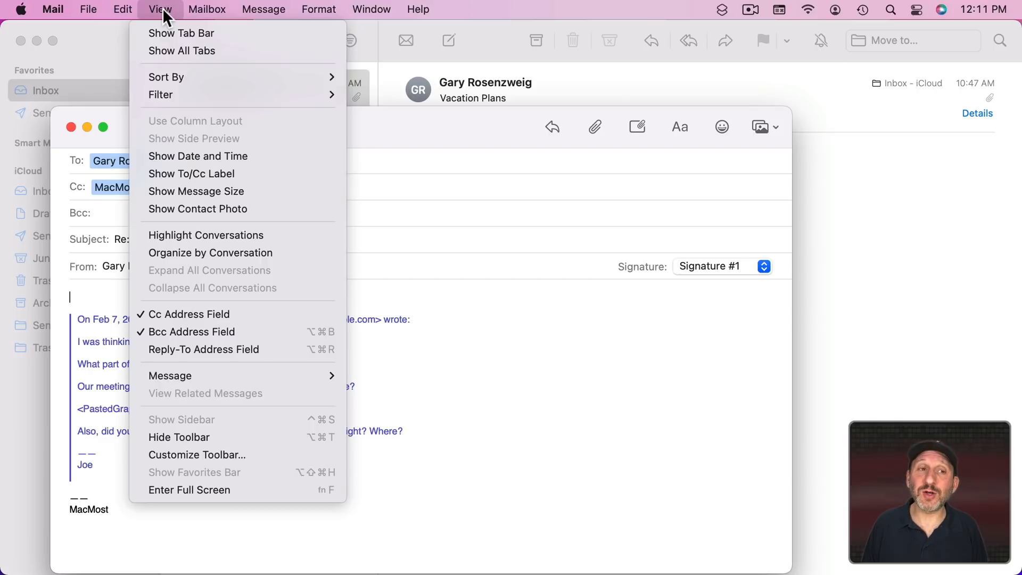
{"action": "mouse_move", "coordinate": [216, 319]}
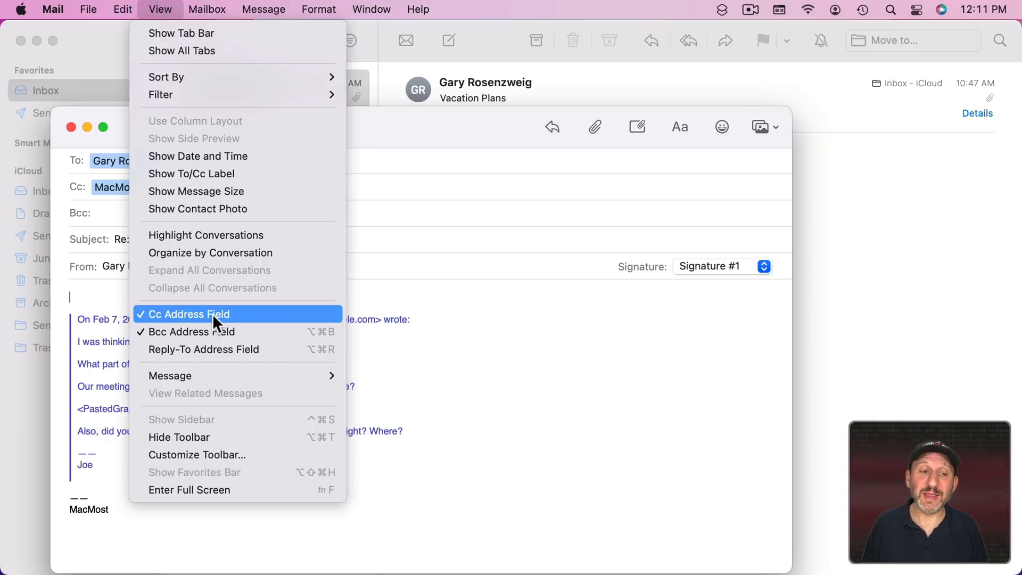
{"action": "left_click", "coordinate": [189, 314]}
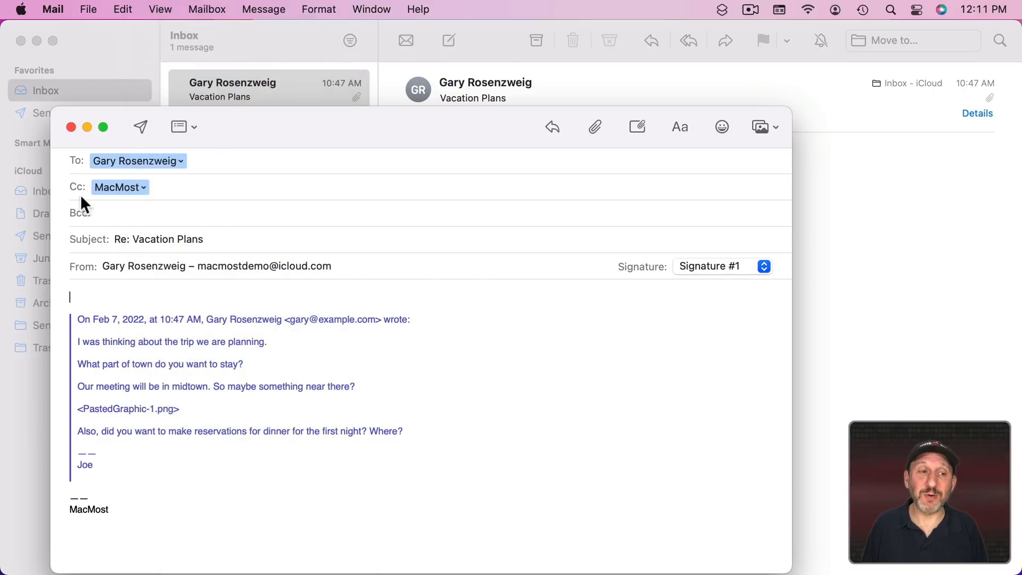
{"action": "left_click", "coordinate": [165, 187]}
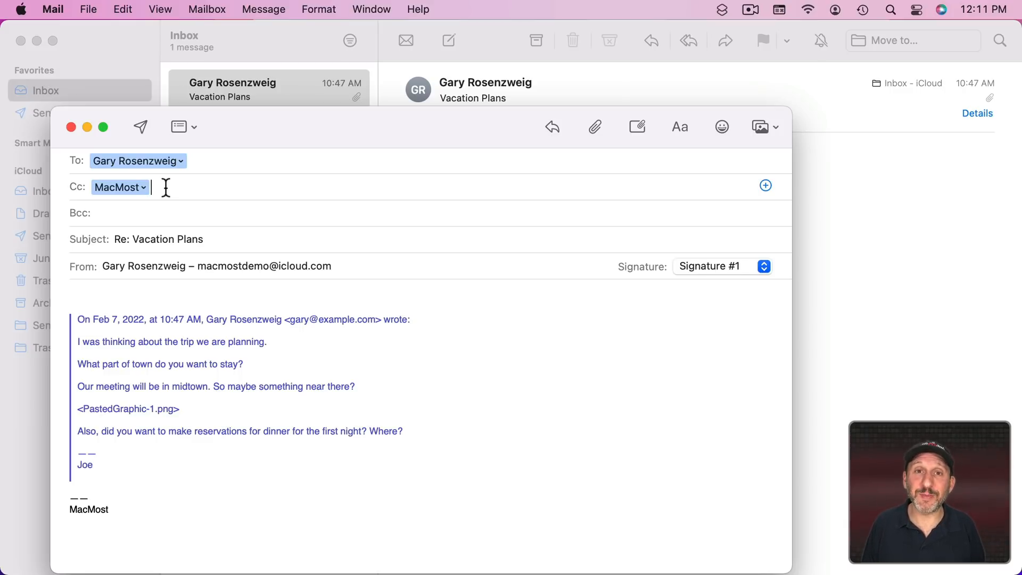
Step: Show the Bcc address field from the View menu and place the cursor in it
{"action": "left_click", "coordinate": [159, 9]}
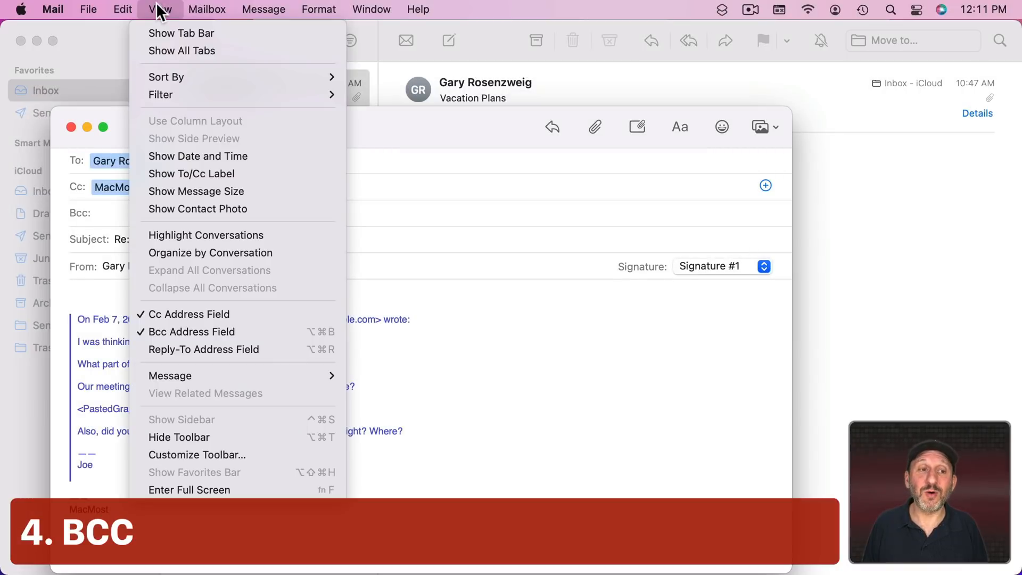
{"action": "mouse_move", "coordinate": [192, 332]}
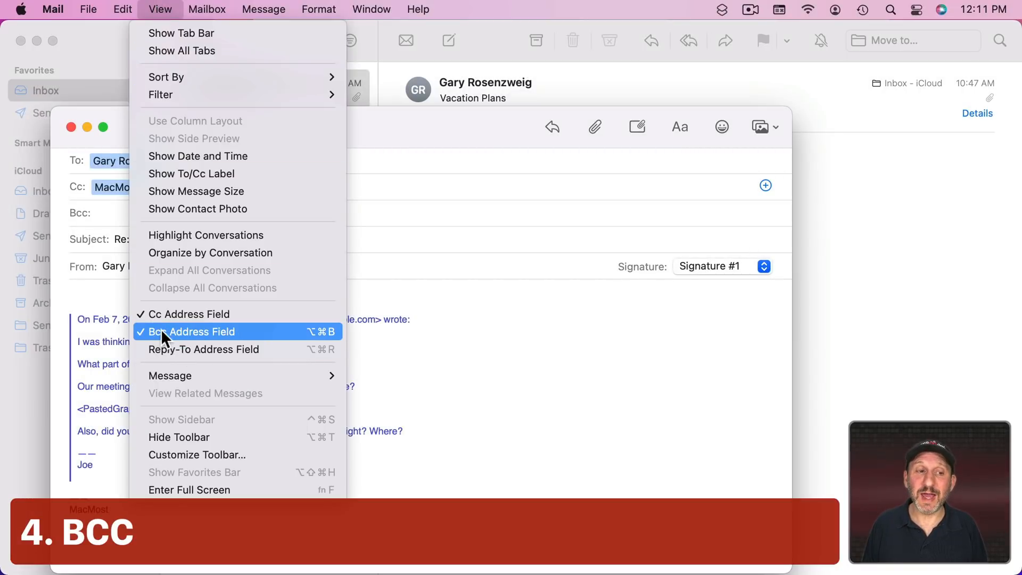
{"action": "left_click", "coordinate": [192, 332]}
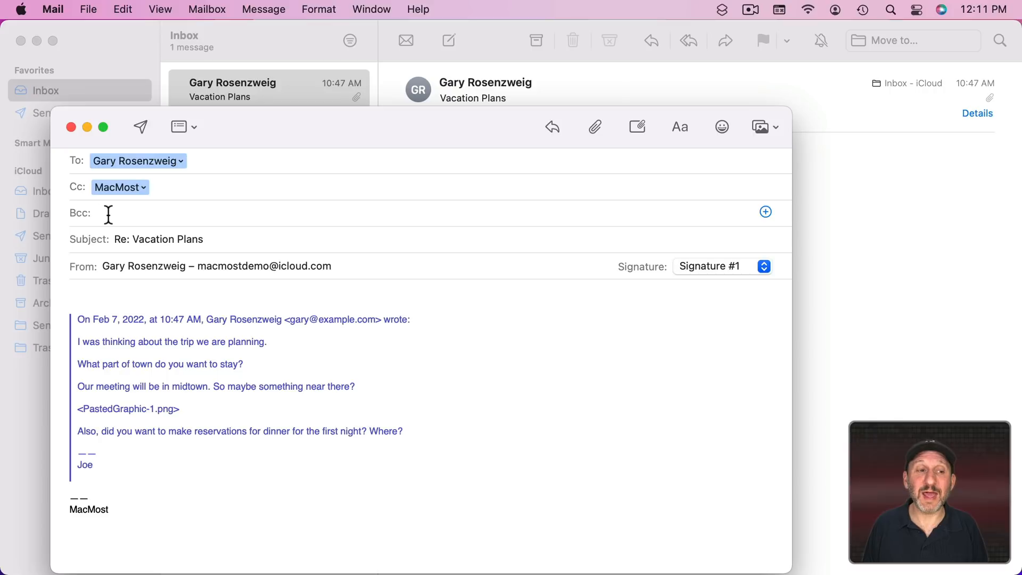
{"action": "left_click", "coordinate": [104, 213]}
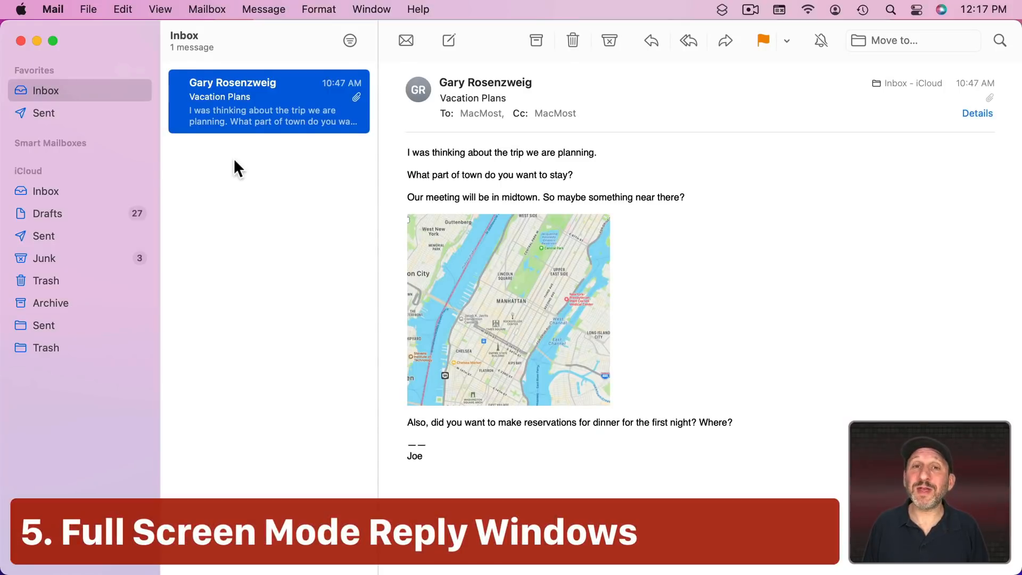
{"action": "mouse_move", "coordinate": [89, 47]}
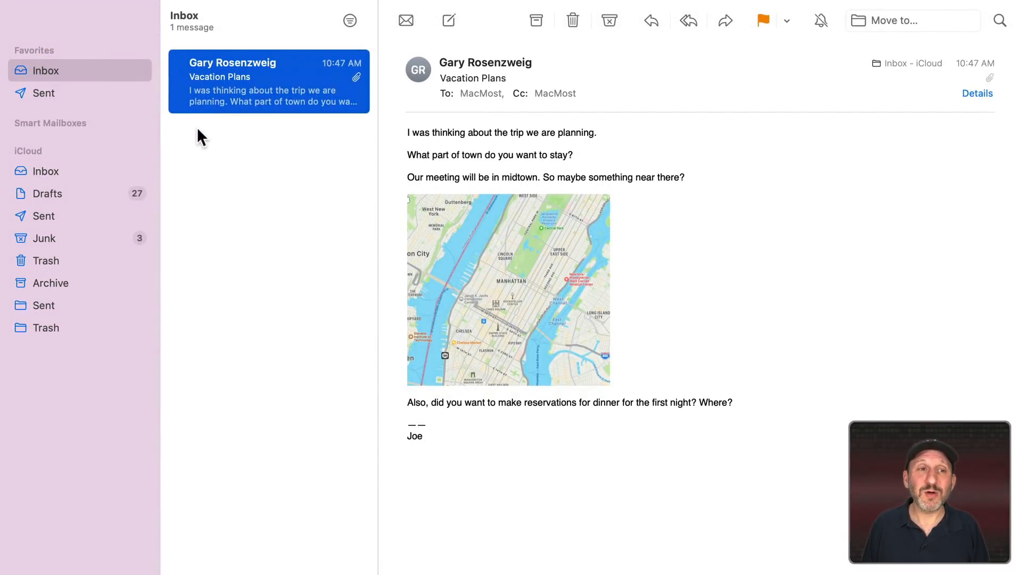
{"action": "mouse_move", "coordinate": [562, 302]}
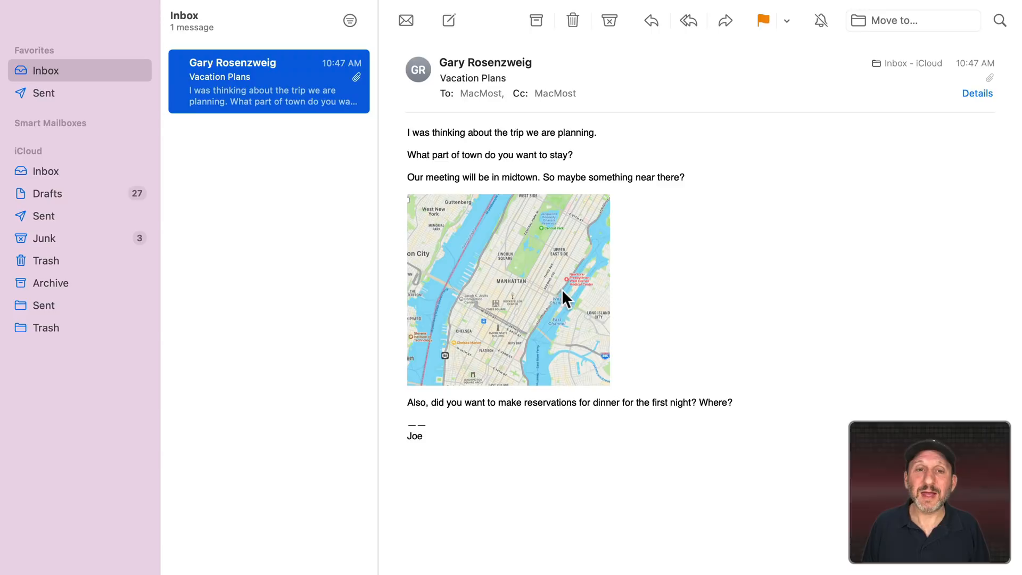
{"action": "mouse_move", "coordinate": [563, 297]}
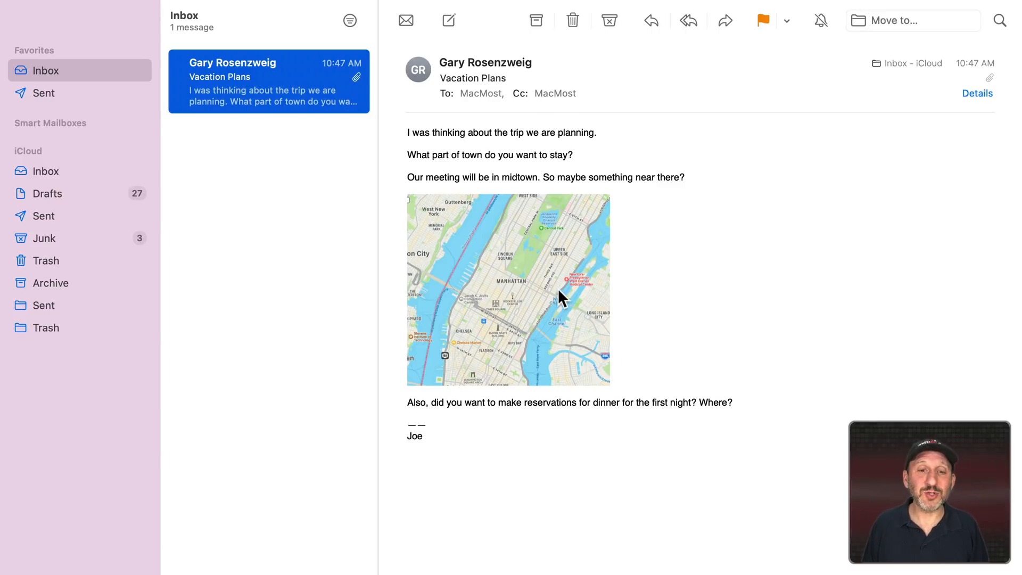
{"action": "mouse_move", "coordinate": [559, 356]}
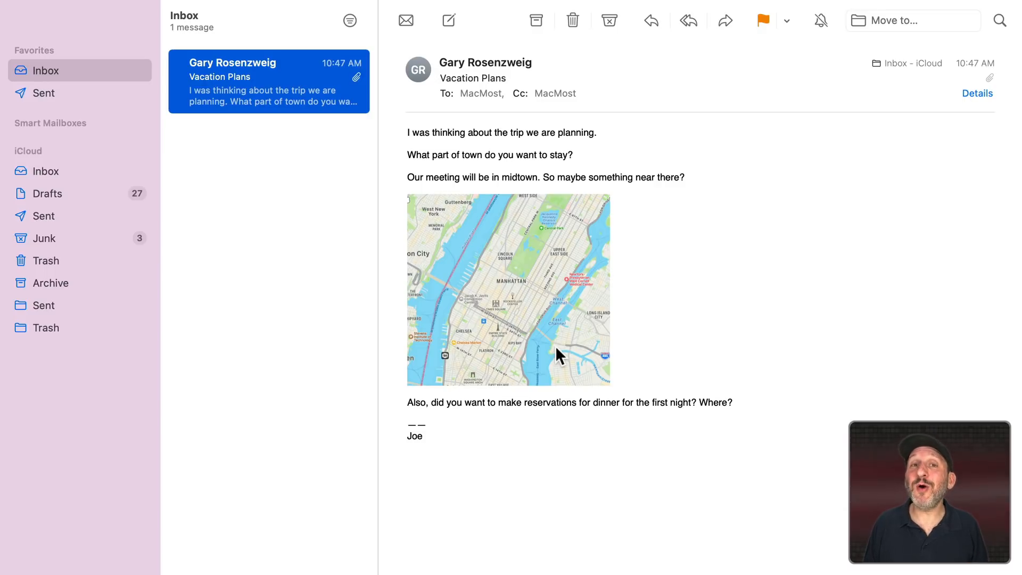
{"action": "mouse_move", "coordinate": [594, 273]}
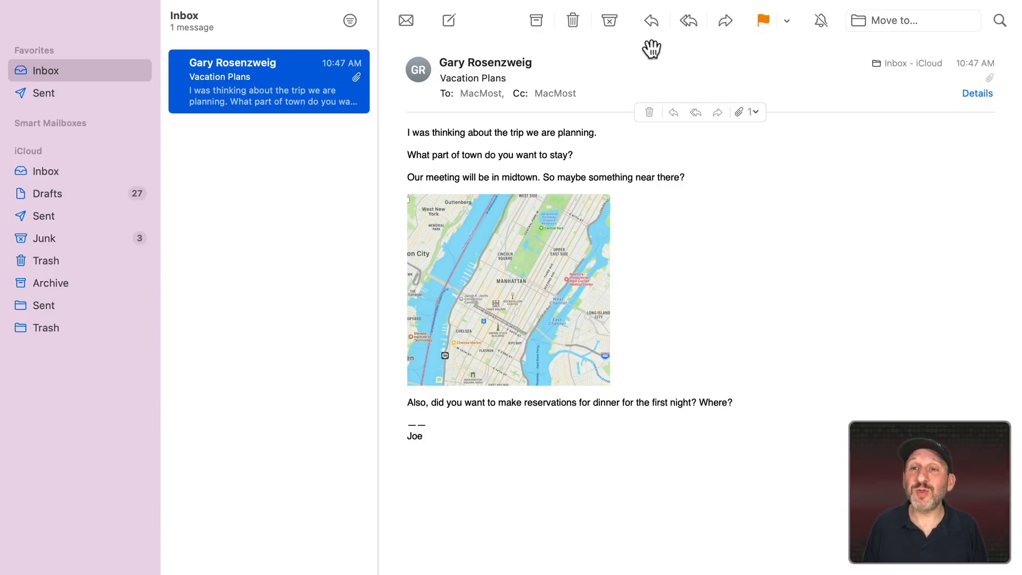
Step: Reply to Vacation Plans in full screen, opening the draft in split view beside the message
{"action": "left_click", "coordinate": [647, 20]}
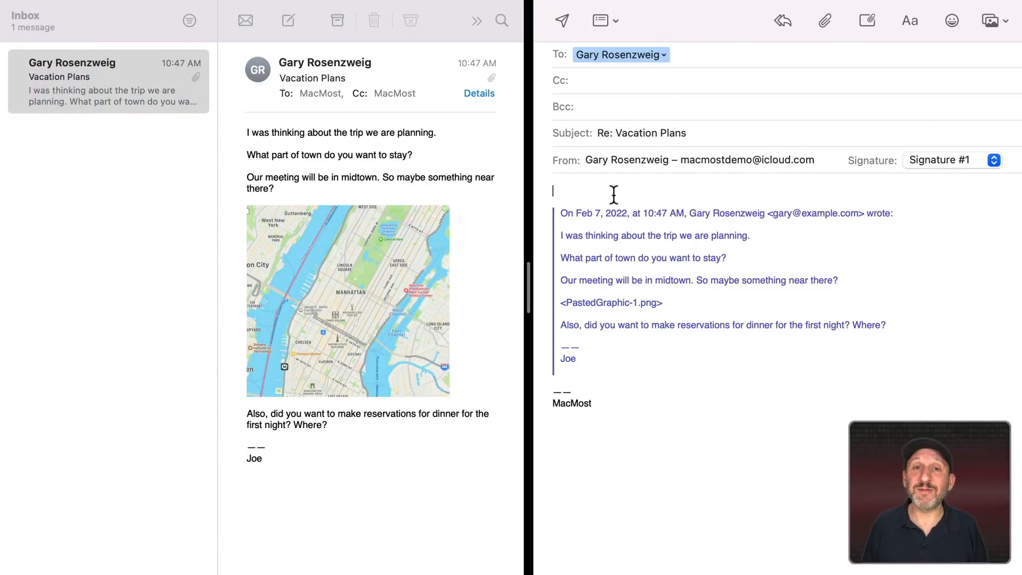
{"action": "mouse_move", "coordinate": [361, 234]}
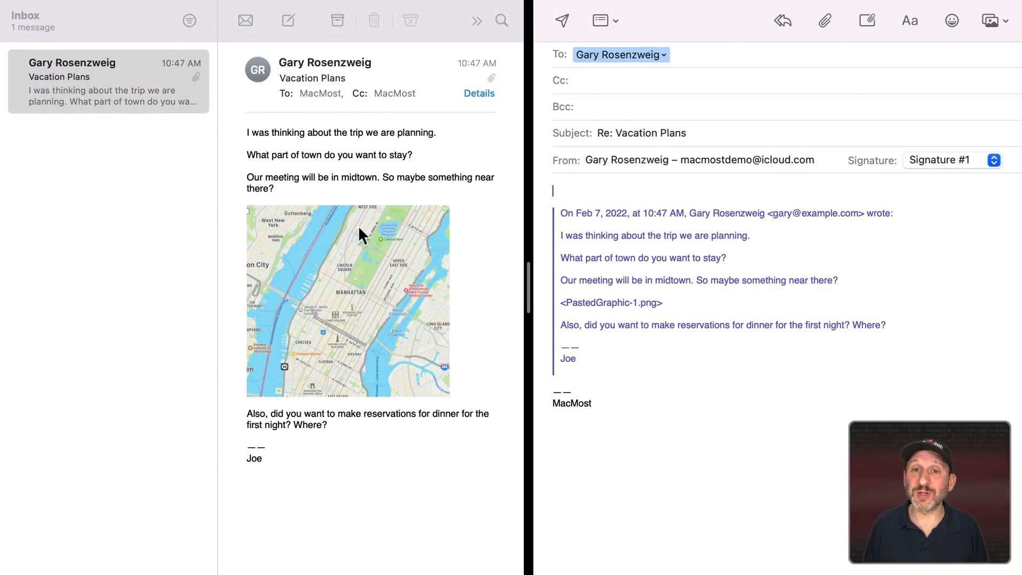
{"action": "mouse_move", "coordinate": [808, 310]}
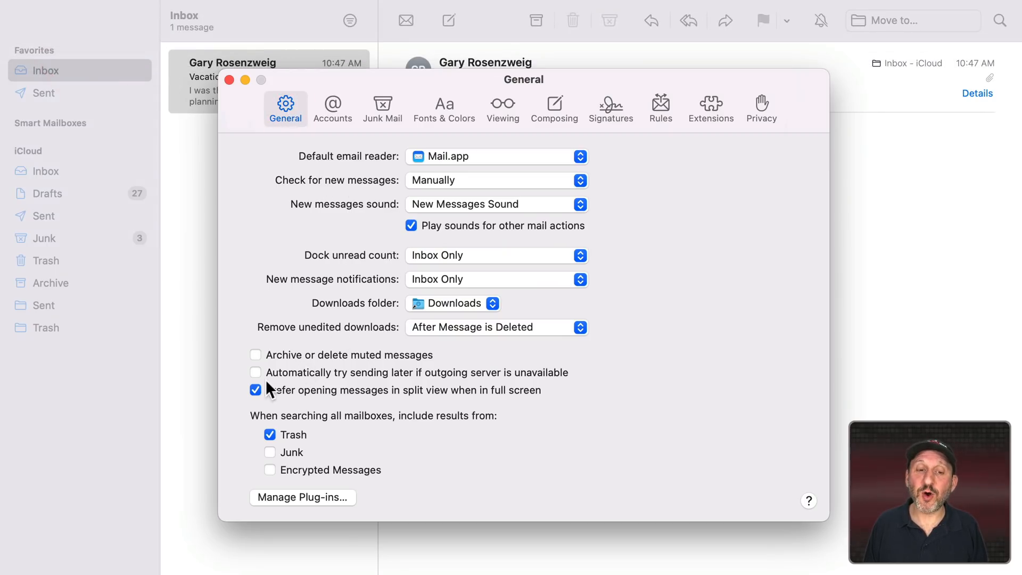
Step: Uncheck 'Prefer opening messages in split view when in full screen' in General preferences
{"action": "left_click", "coordinate": [255, 391]}
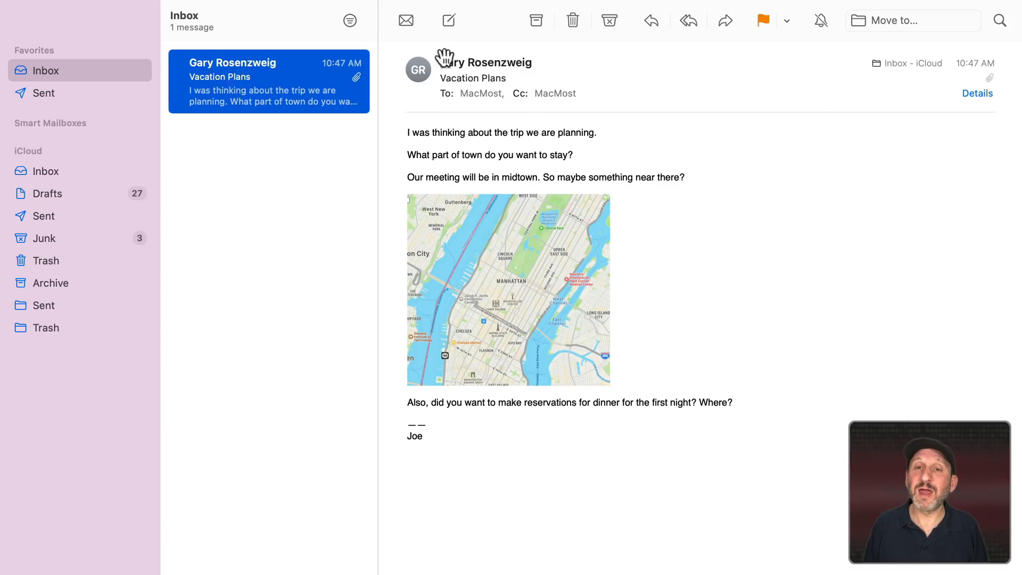
Step: Start a reply to the Vacation Plans message
{"action": "left_click", "coordinate": [650, 20]}
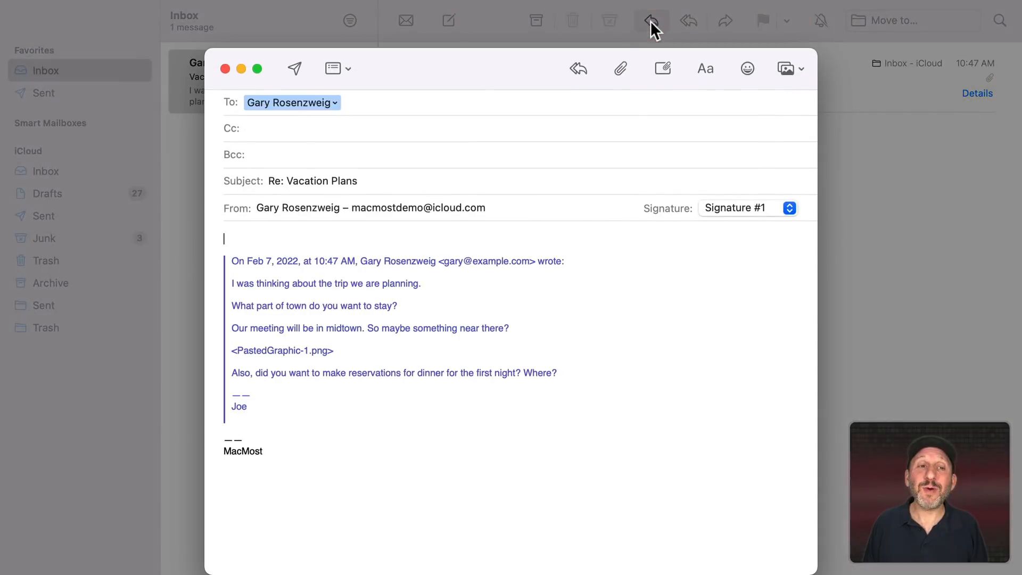
{"action": "mouse_move", "coordinate": [359, 341]}
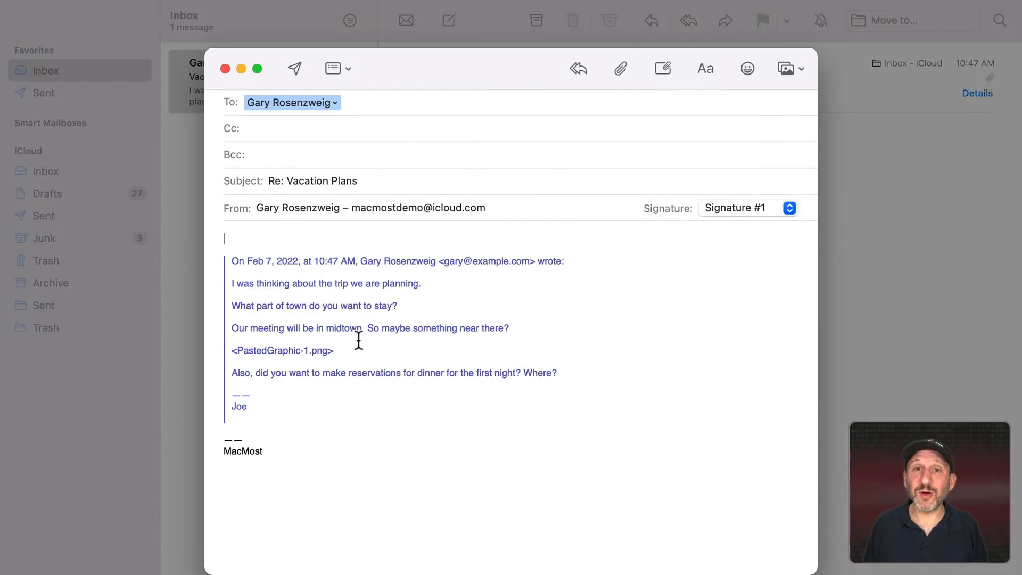
{"action": "mouse_move", "coordinate": [111, 154]}
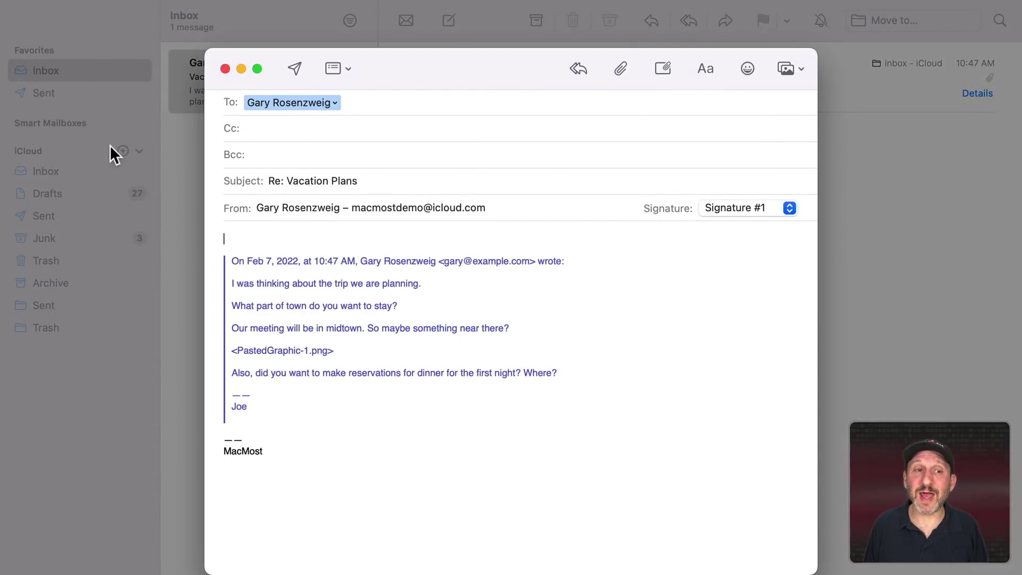
{"action": "mouse_move", "coordinate": [148, 119]}
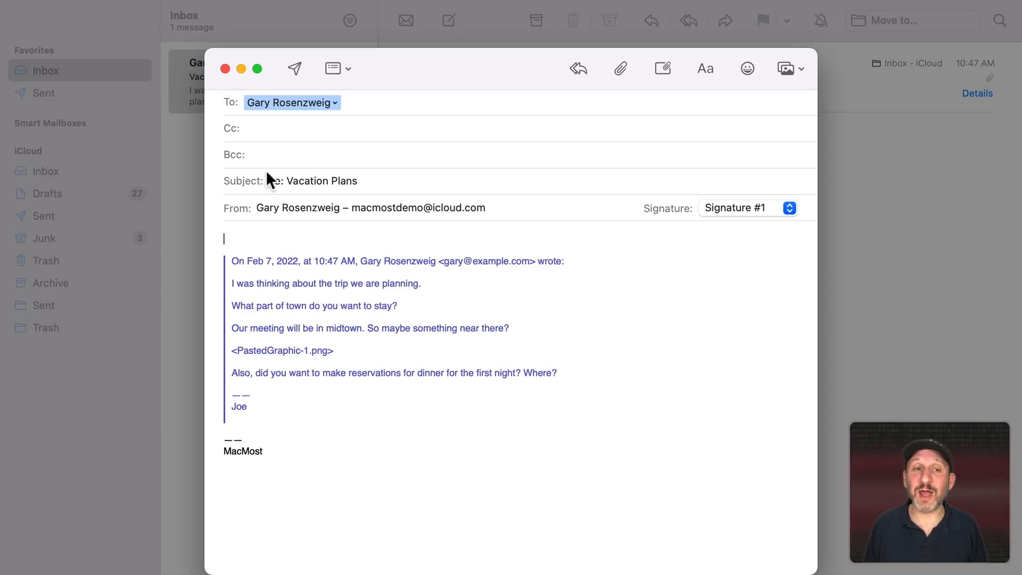
{"action": "mouse_move", "coordinate": [473, 198]}
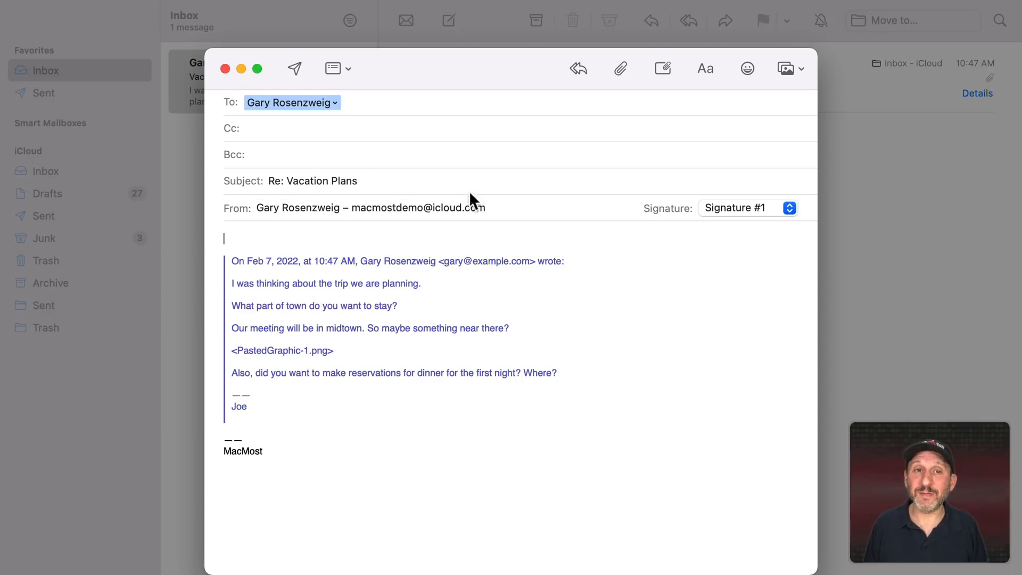
{"action": "mouse_move", "coordinate": [333, 132]}
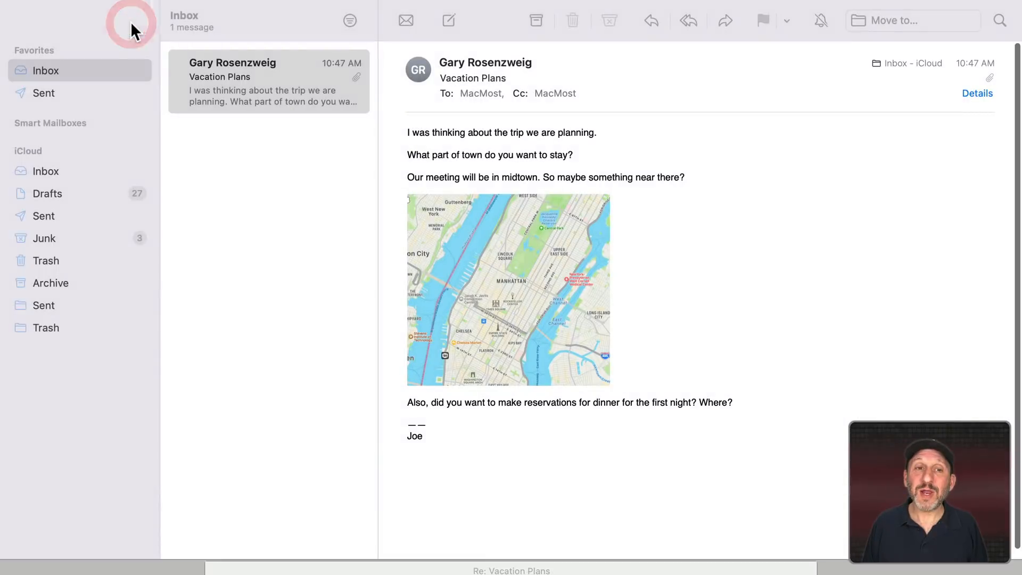
Step: Switch between the main mailbox window and the Re: Vacation Plans draft
{"action": "left_click", "coordinate": [763, 20]}
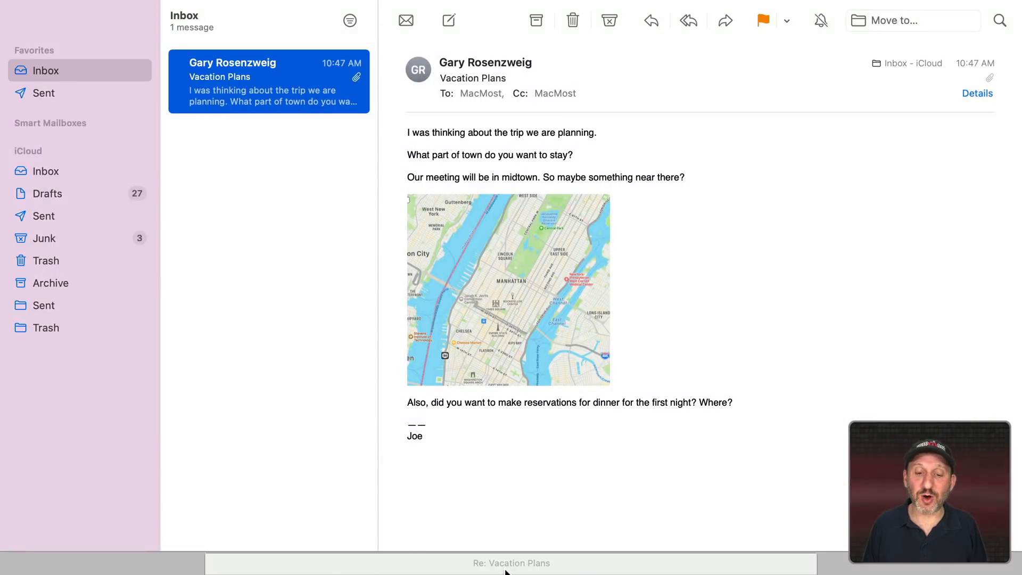
{"action": "left_click", "coordinate": [649, 19]}
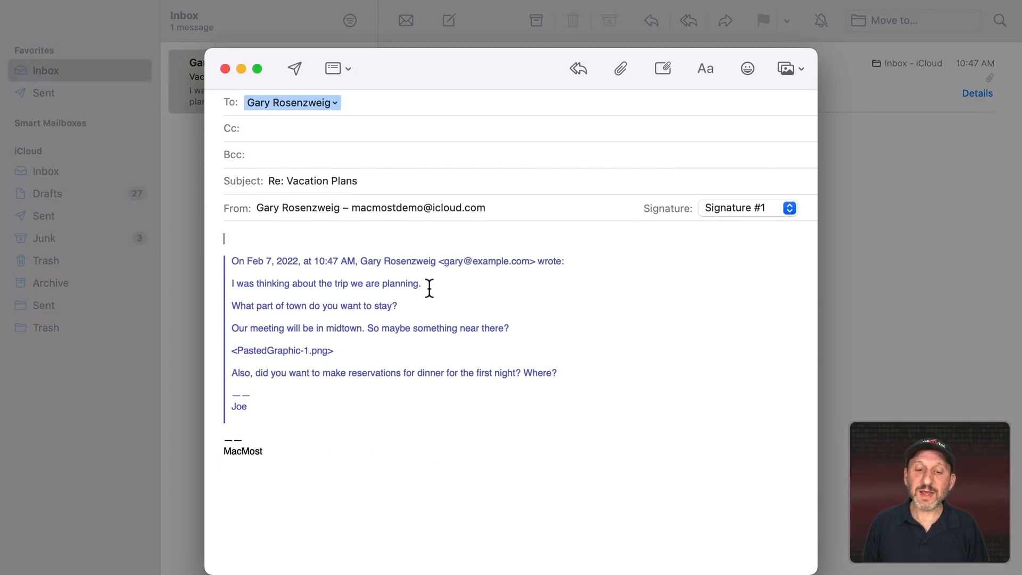
{"action": "mouse_move", "coordinate": [130, 29]}
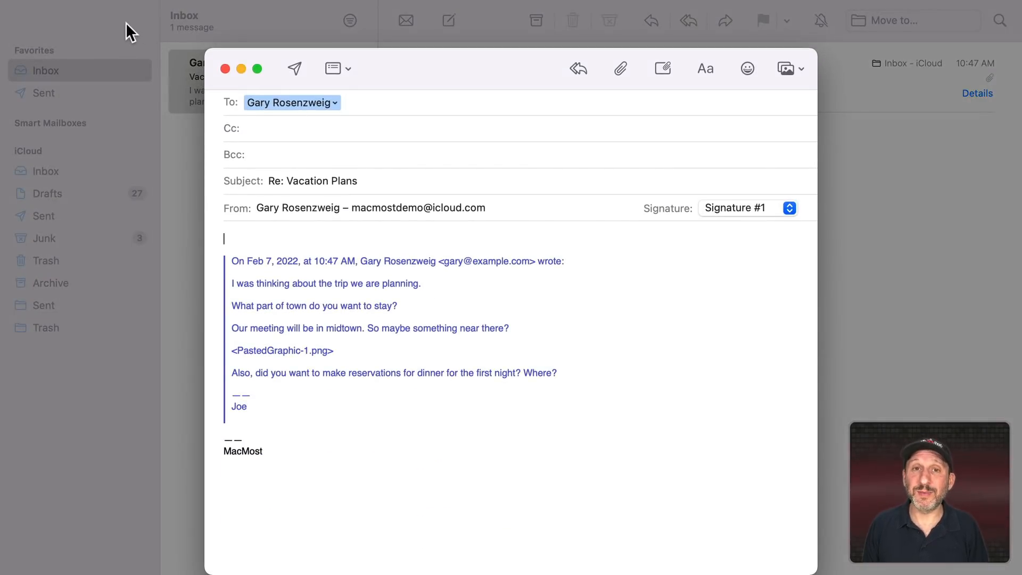
{"action": "left_click", "coordinate": [224, 68]}
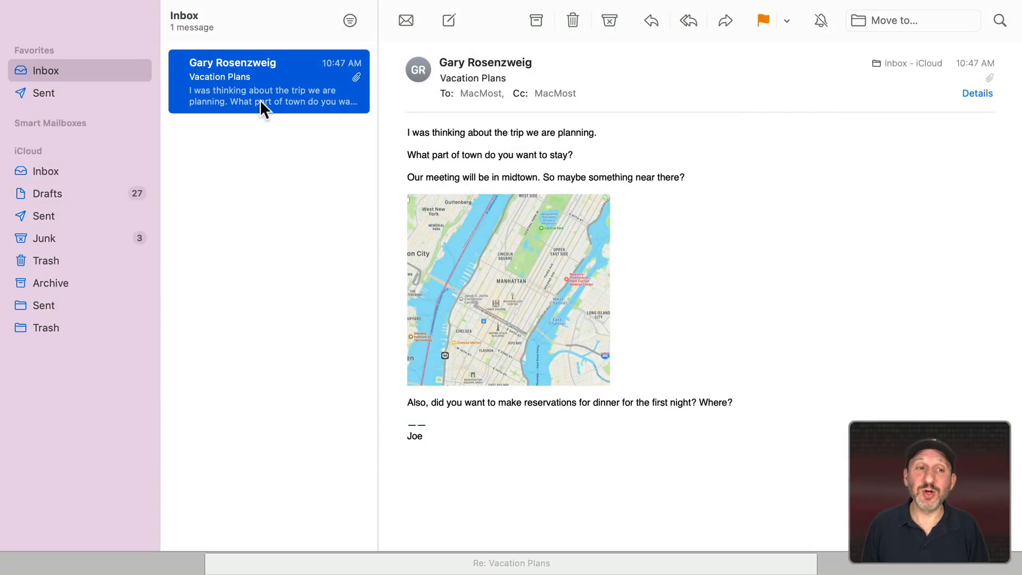
{"action": "mouse_move", "coordinate": [333, 566]}
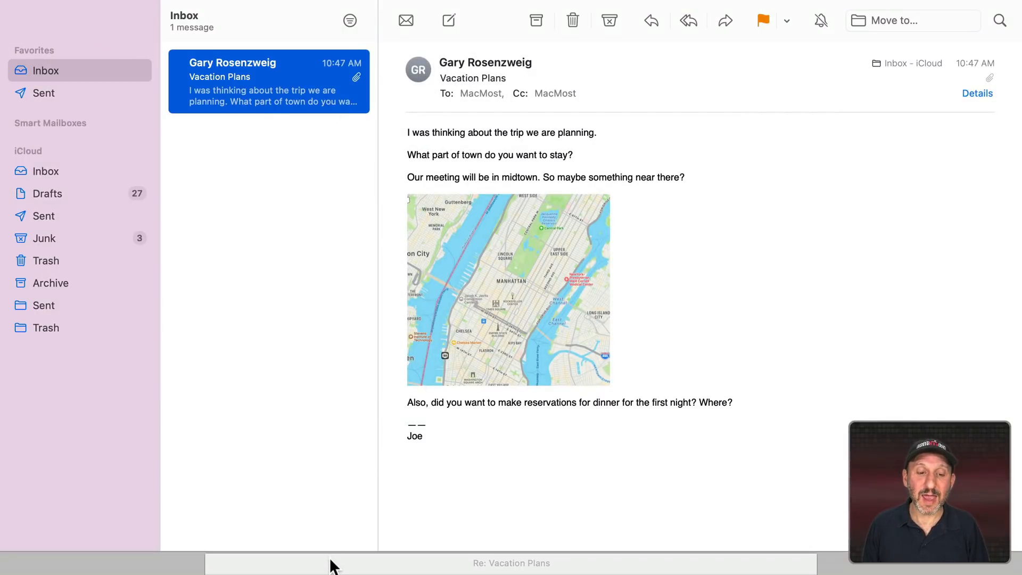
{"action": "left_click", "coordinate": [651, 20]}
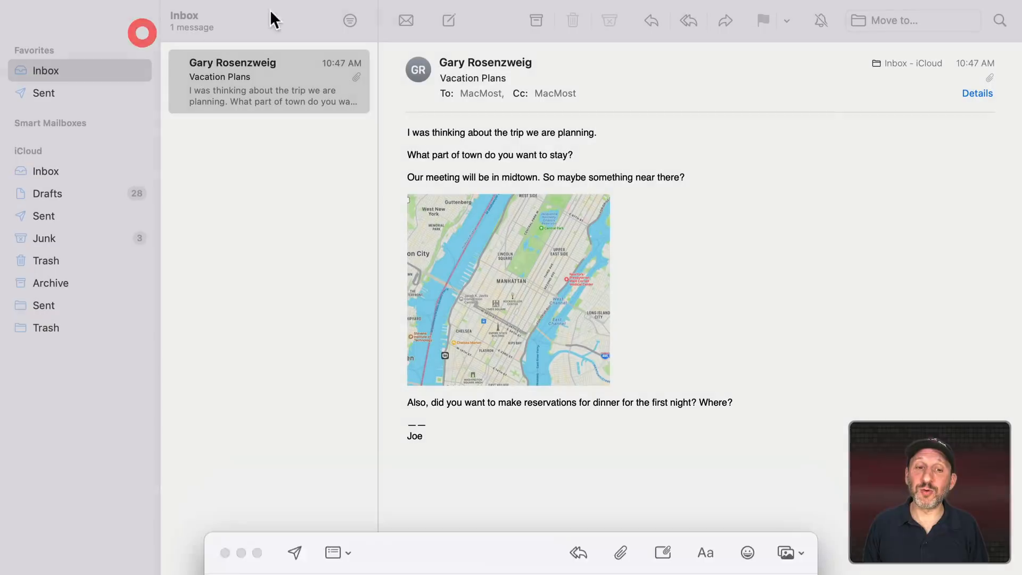
Step: Bring Re: Vacation Plans to the front from the Window menu
{"action": "left_click", "coordinate": [371, 9]}
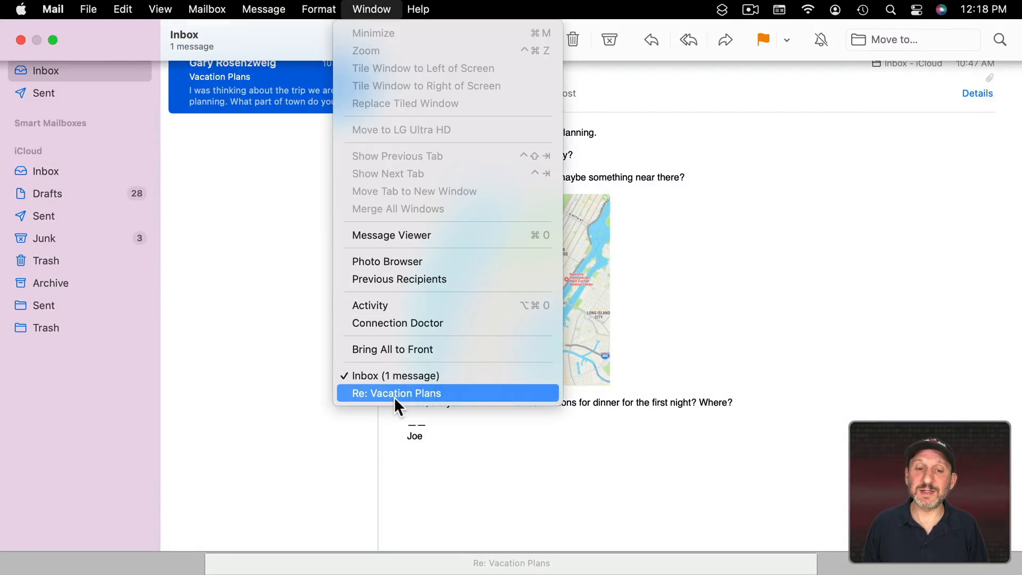
{"action": "left_click", "coordinate": [394, 393]}
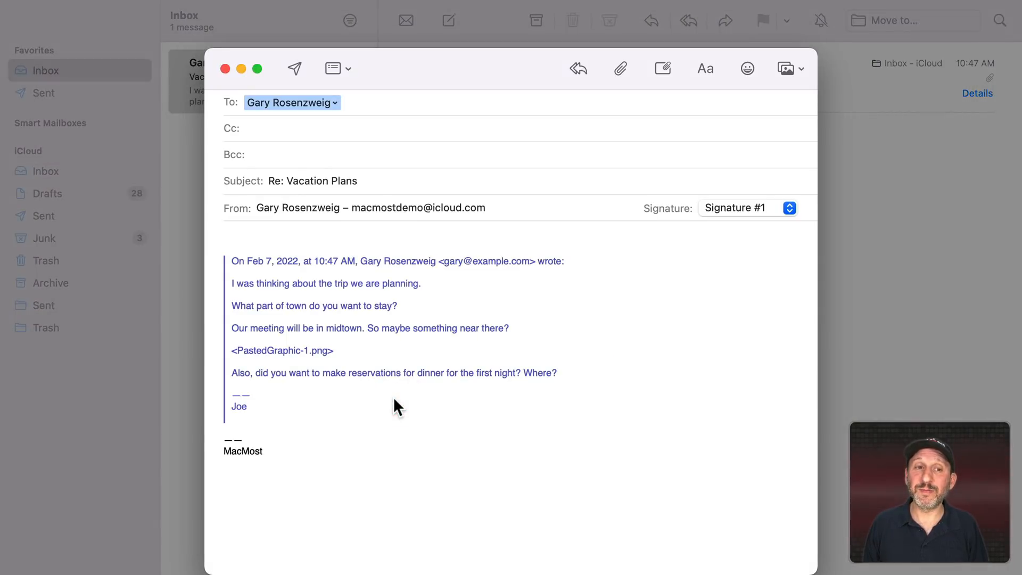
{"action": "mouse_move", "coordinate": [184, 113]}
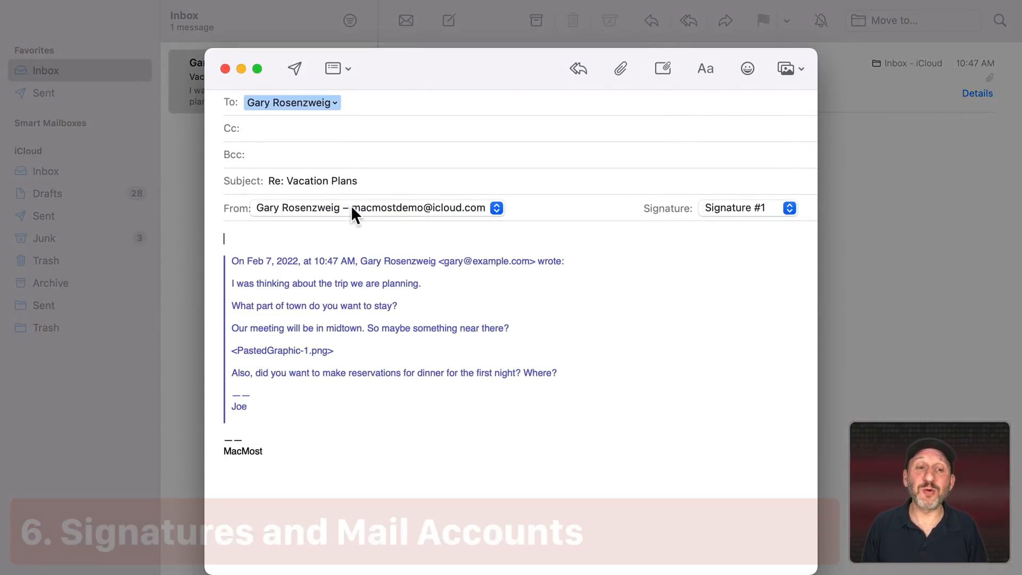
Step: Review the reply's signature choices without changing them
{"action": "left_click", "coordinate": [790, 208]}
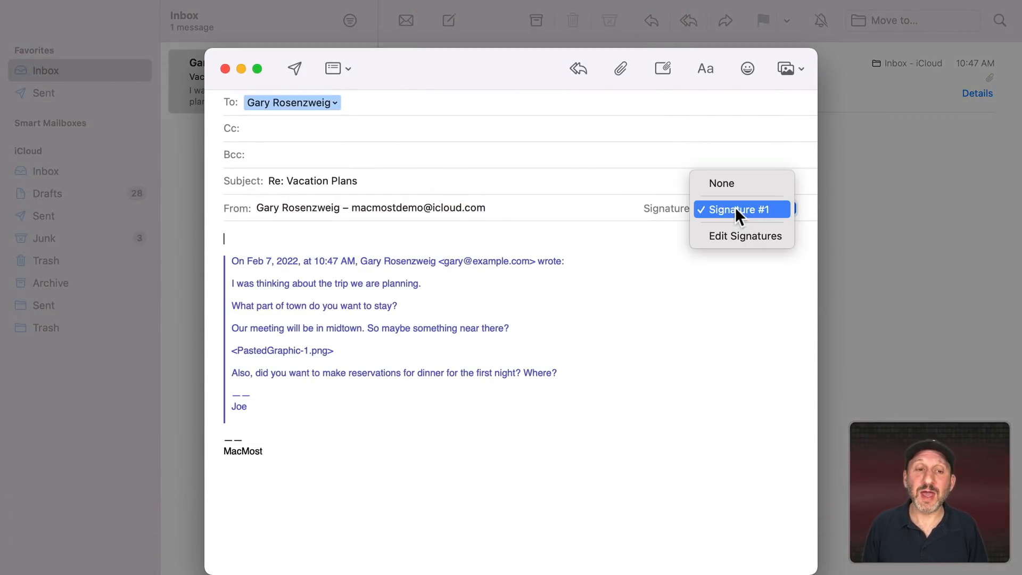
{"action": "left_click", "coordinate": [741, 210]}
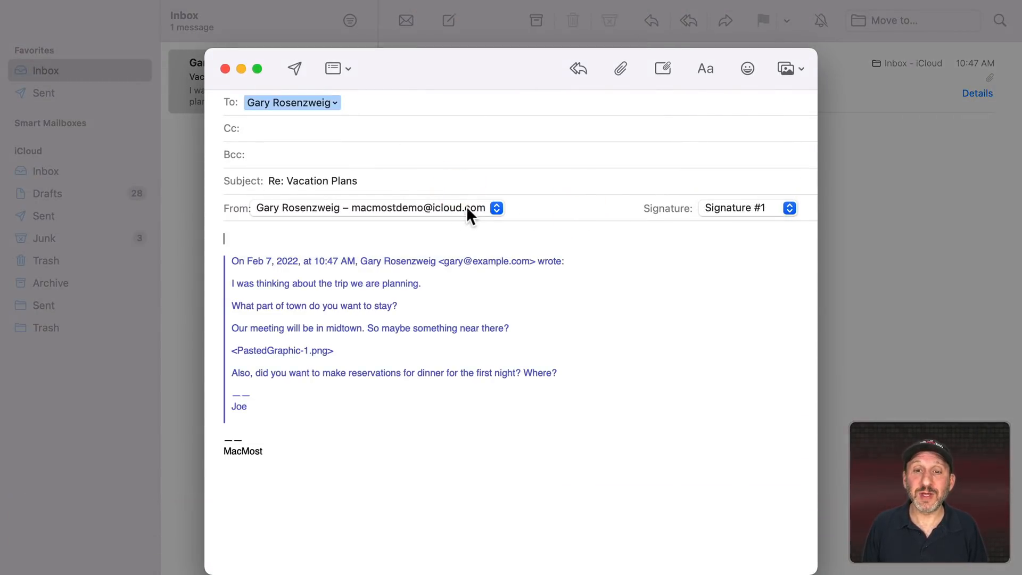
{"action": "left_click", "coordinate": [789, 207]}
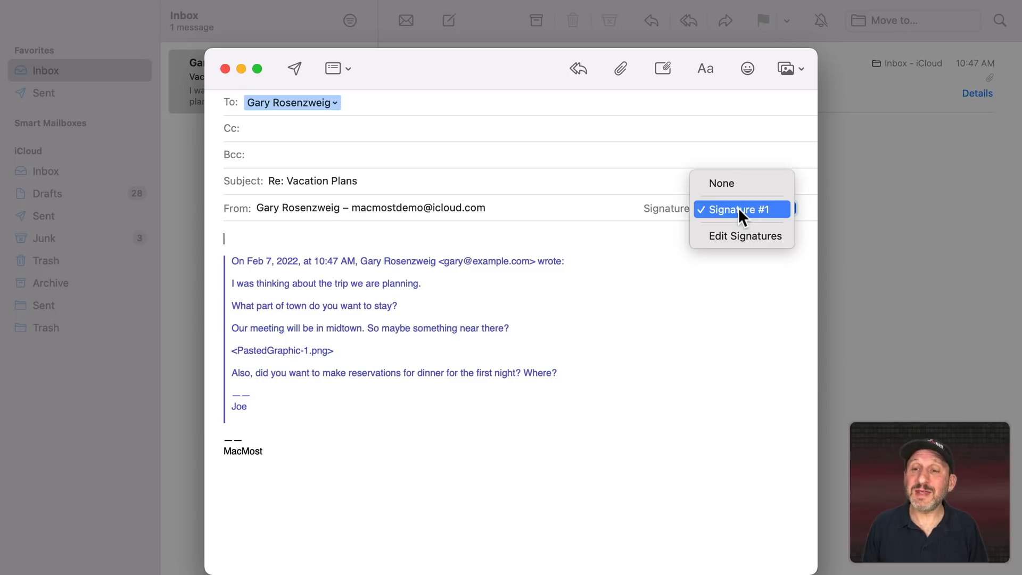
{"action": "left_click", "coordinate": [741, 210]}
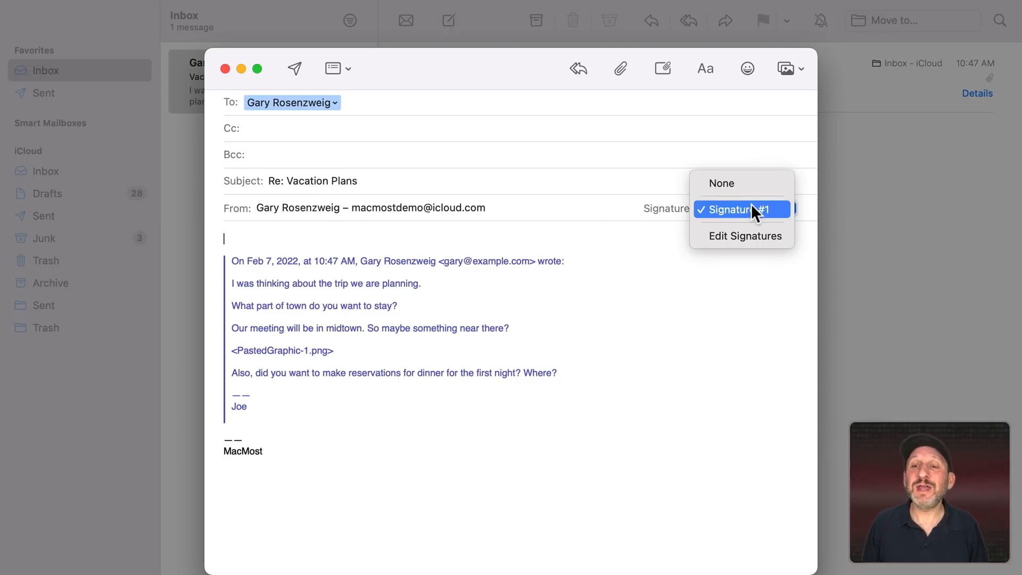
Step: Keep Signature #1 selected and return to the message viewer
{"action": "left_click", "coordinate": [741, 209]}
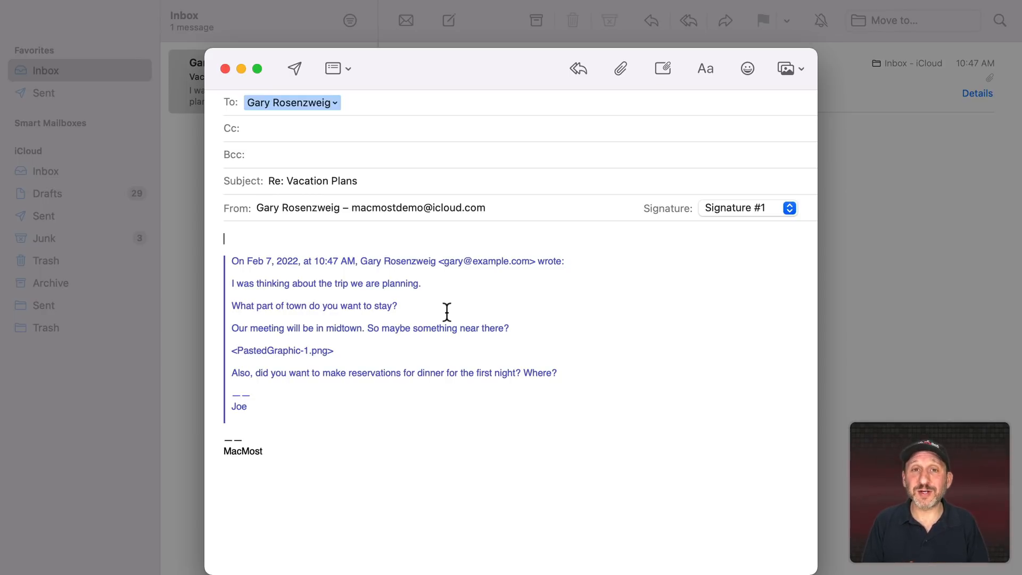
{"action": "left_click", "coordinate": [790, 208]}
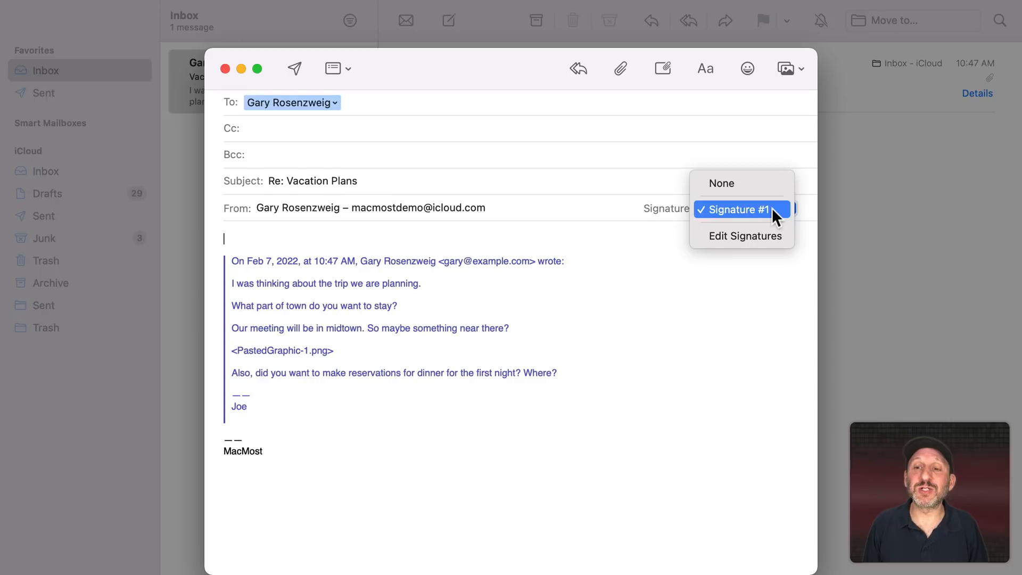
{"action": "left_click", "coordinate": [739, 209]}
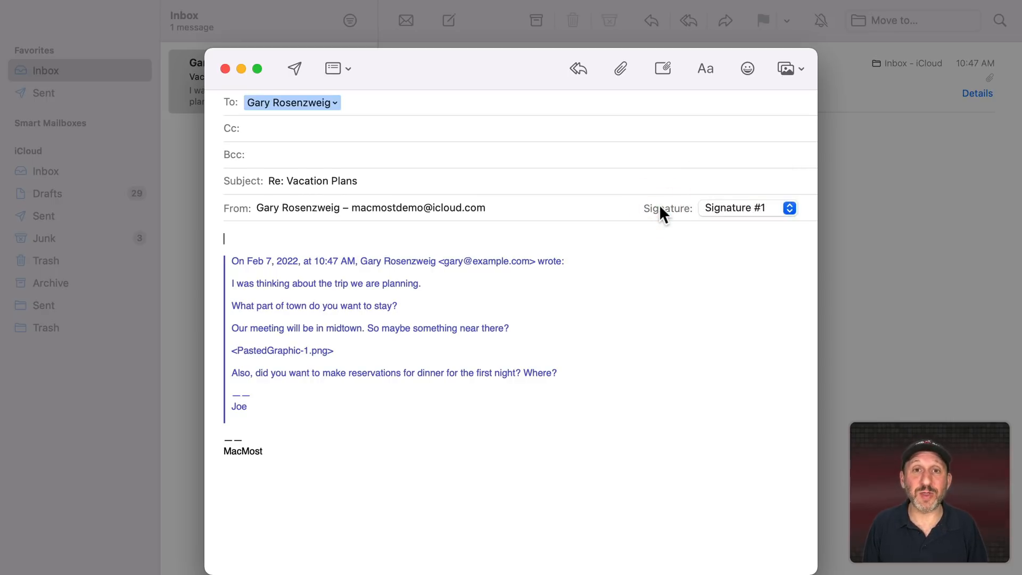
{"action": "left_click", "coordinate": [747, 207]}
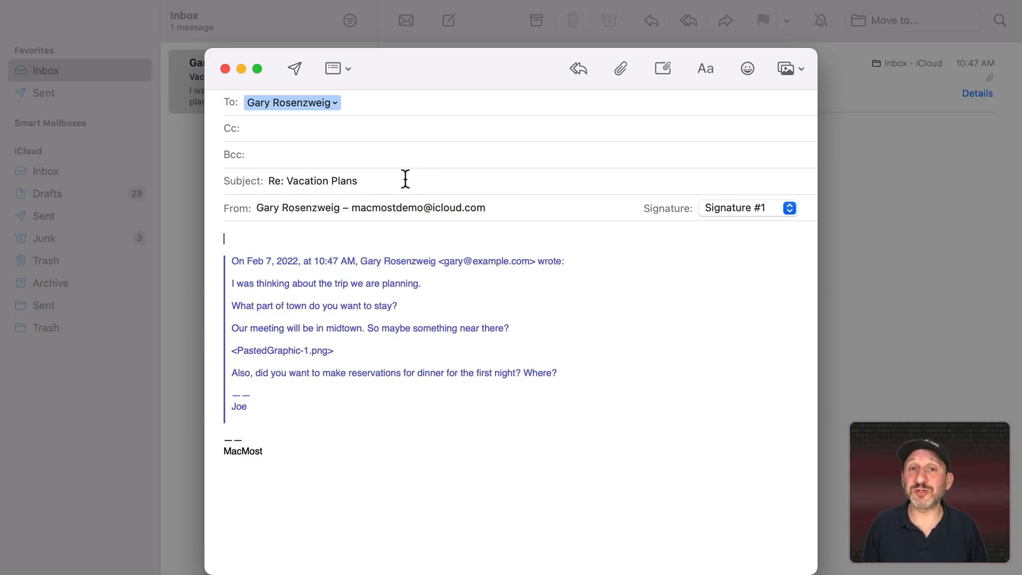
{"action": "mouse_move", "coordinate": [491, 206]}
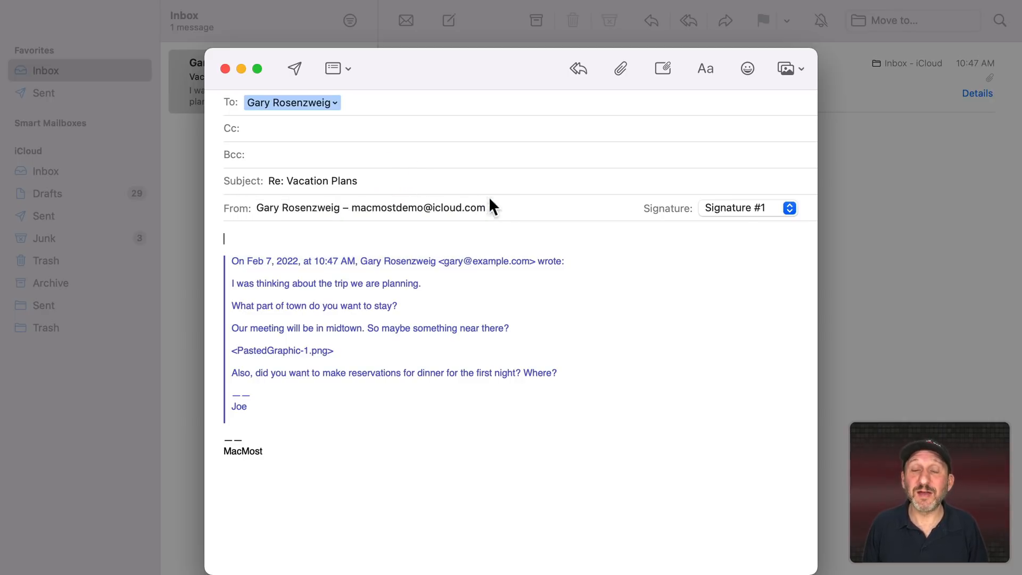
{"action": "mouse_move", "coordinate": [521, 222]}
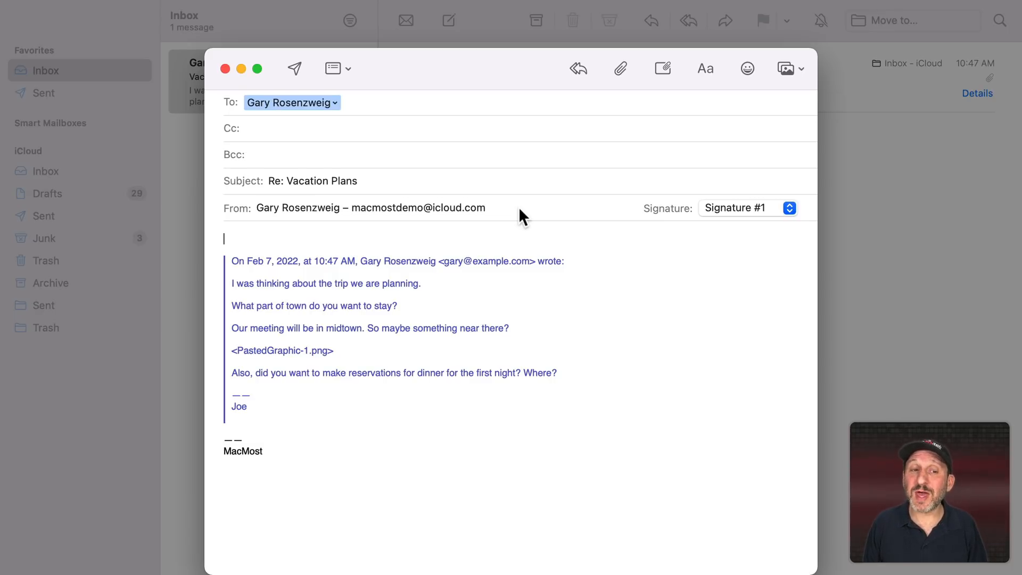
{"action": "mouse_move", "coordinate": [373, 92]}
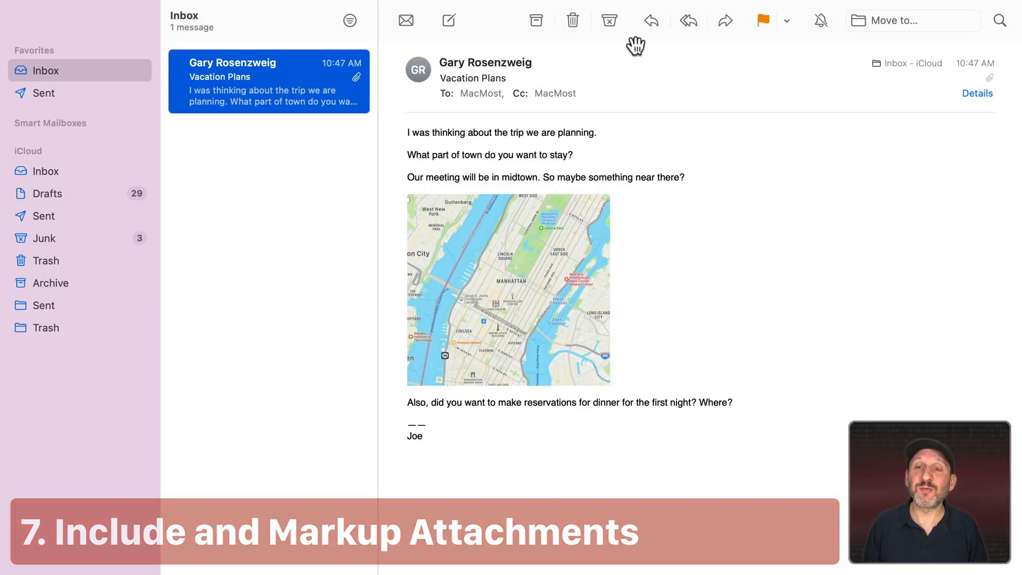
Step: Include the original map attachment inline in the reply and scroll to it
{"action": "left_click", "coordinate": [649, 21]}
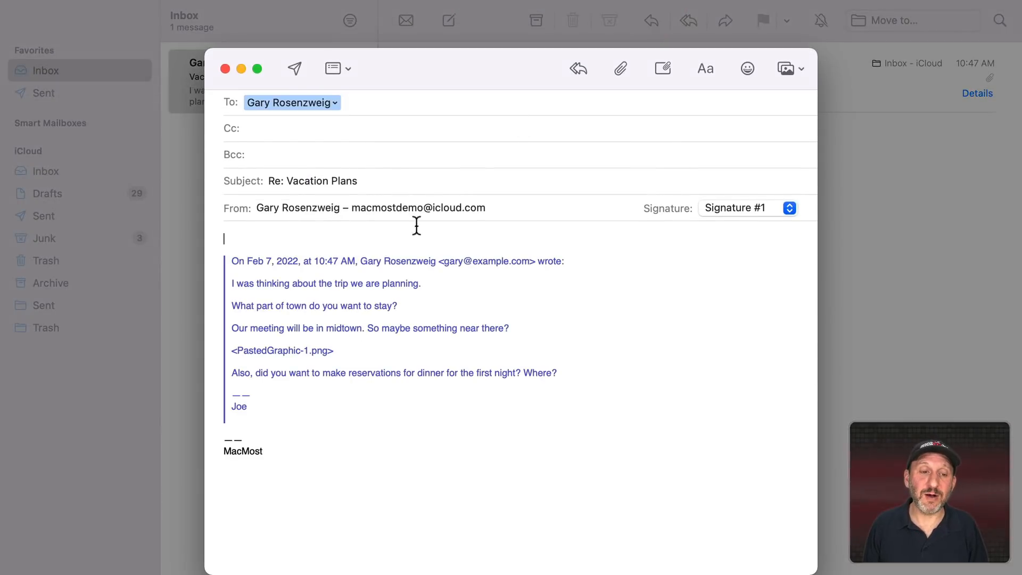
{"action": "double_click", "coordinate": [281, 350]}
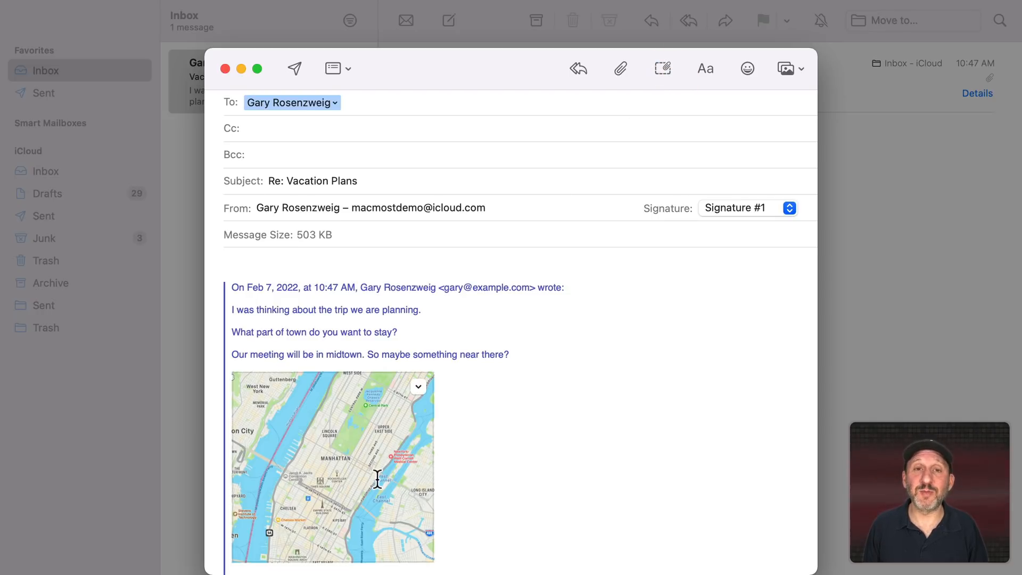
{"action": "scroll", "scroll_direction": "down", "scroll_amount": 3}
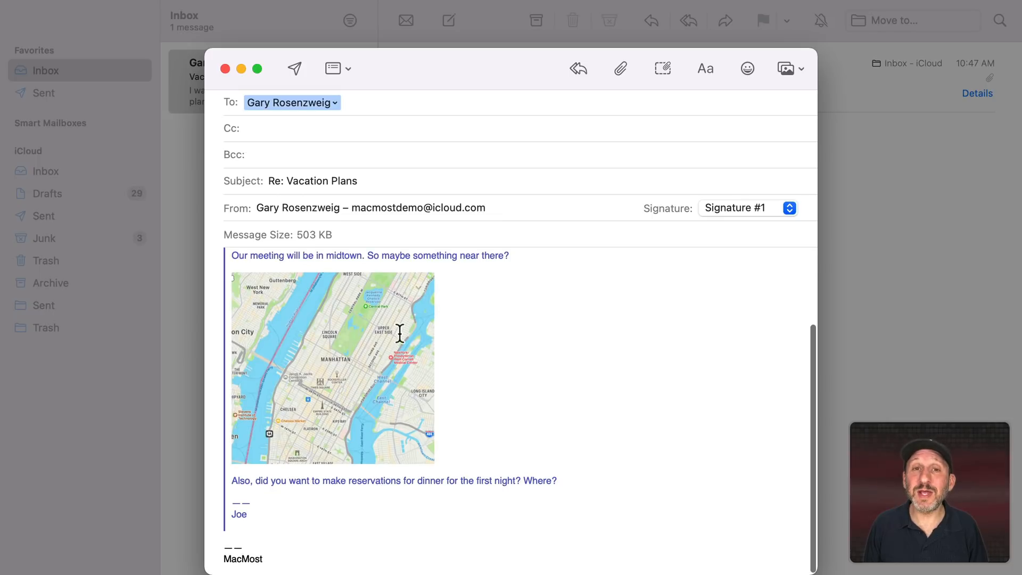
{"action": "mouse_move", "coordinate": [405, 330]}
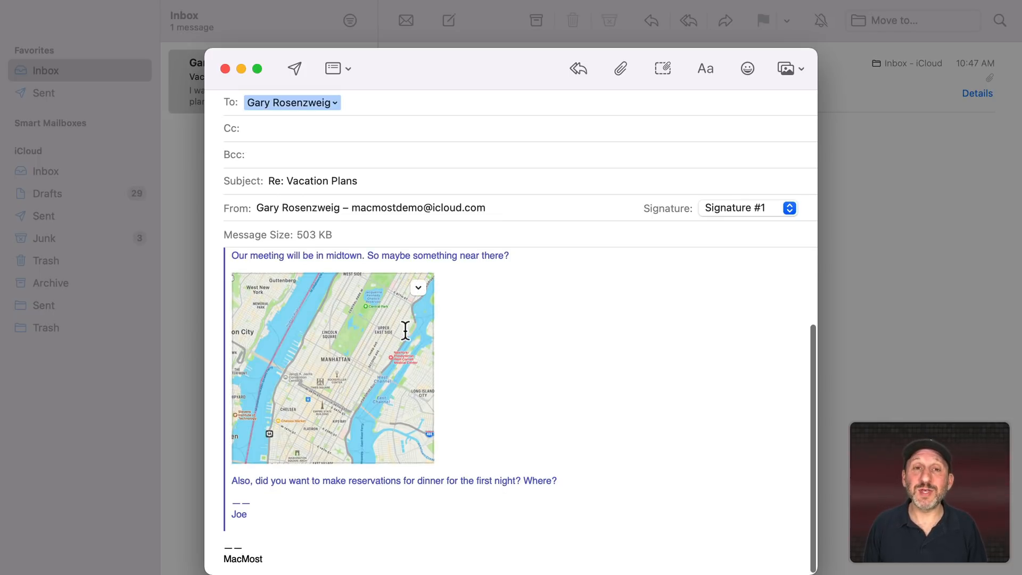
{"action": "mouse_move", "coordinate": [415, 312]}
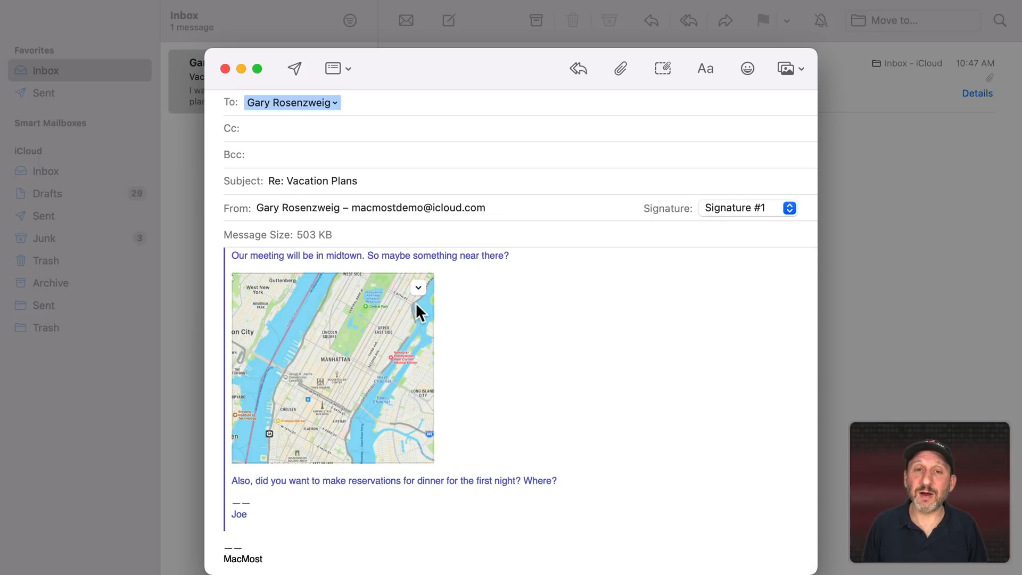
Step: Mark up the map with a red oval around Lincoln Square
{"action": "left_click", "coordinate": [418, 287]}
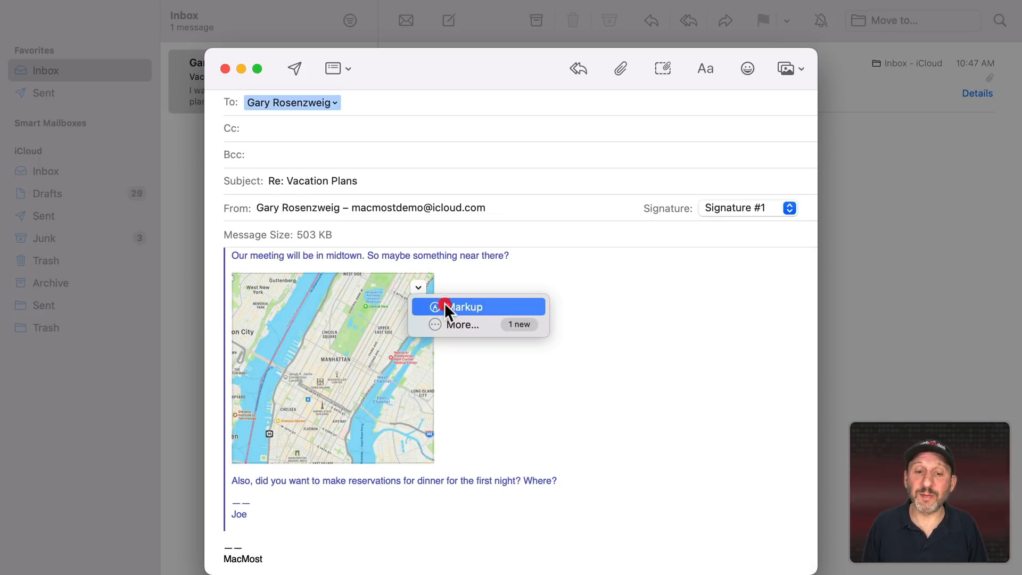
{"action": "left_click", "coordinate": [467, 307]}
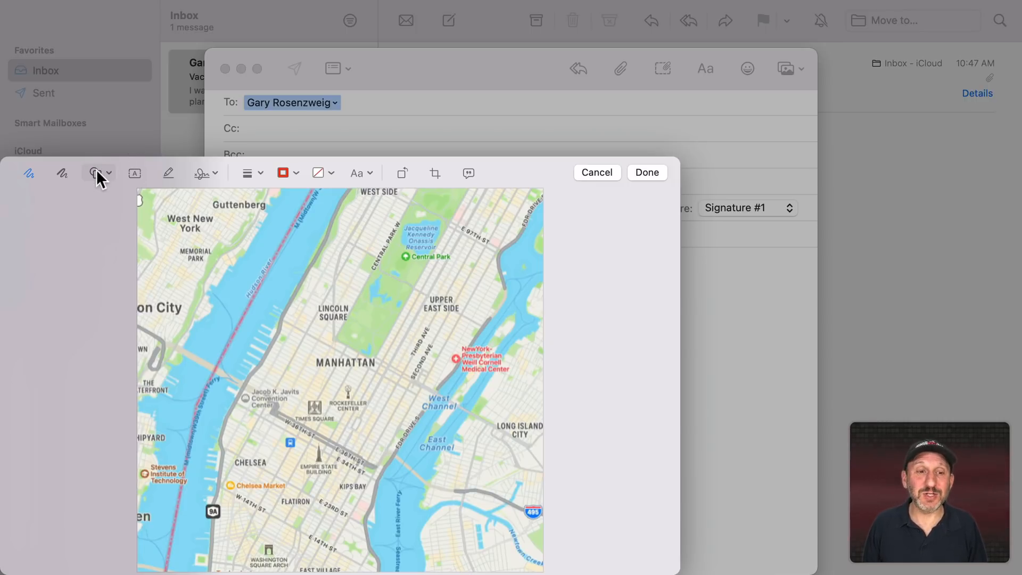
{"action": "left_click", "coordinate": [94, 173]}
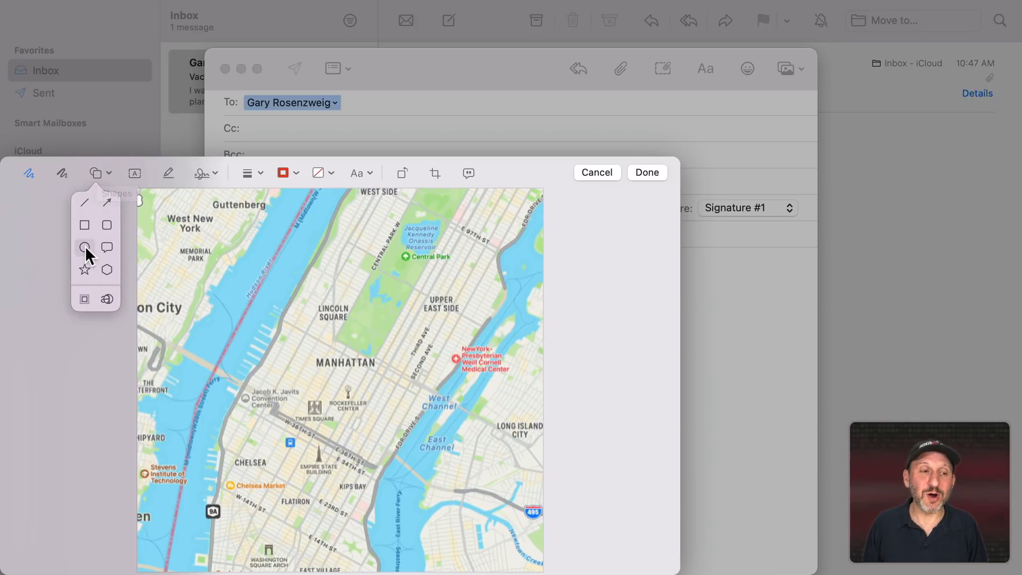
{"action": "left_click_drag", "start_coordinate": [293, 277], "coordinate": [455, 396]}
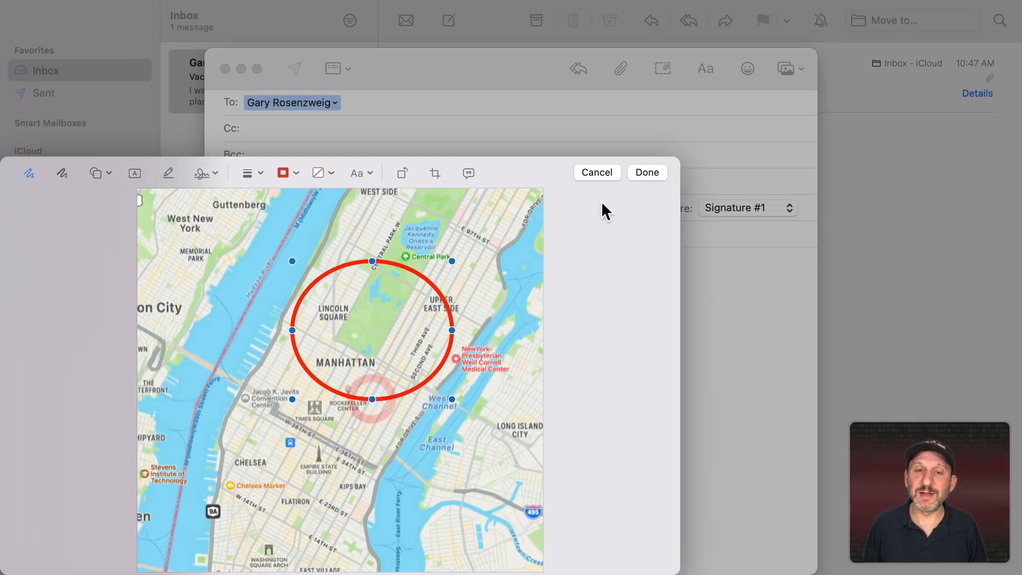
{"action": "left_click", "coordinate": [648, 172]}
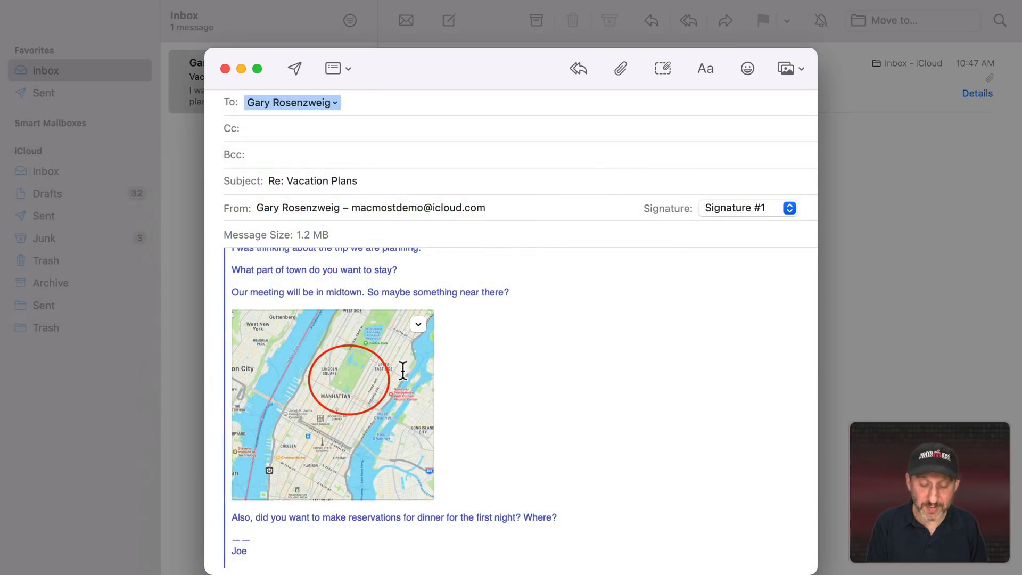
Step: Type the note "Let's stay in this area." above the quote
{"action": "type", "text": "Let's stay in this area."}
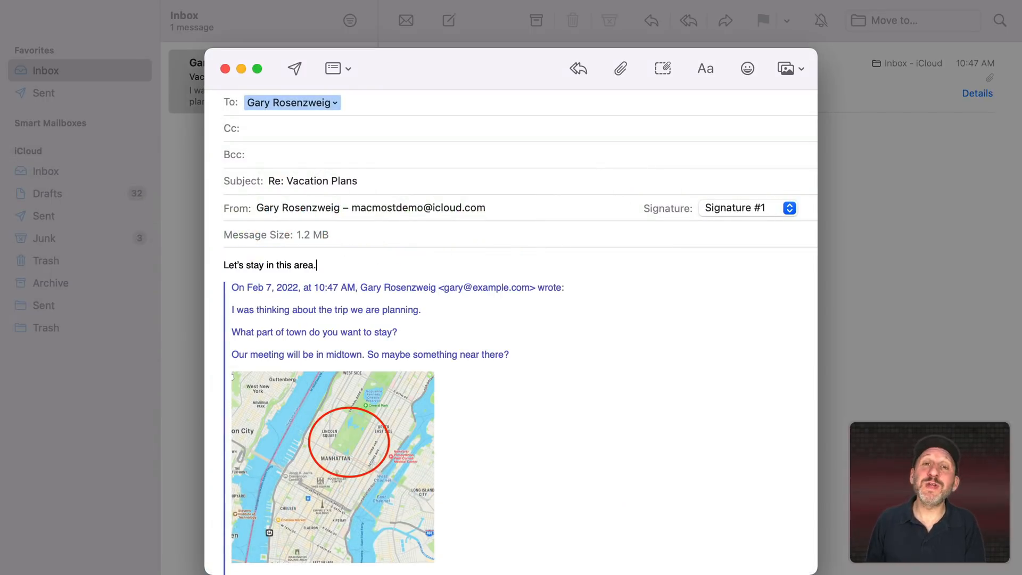